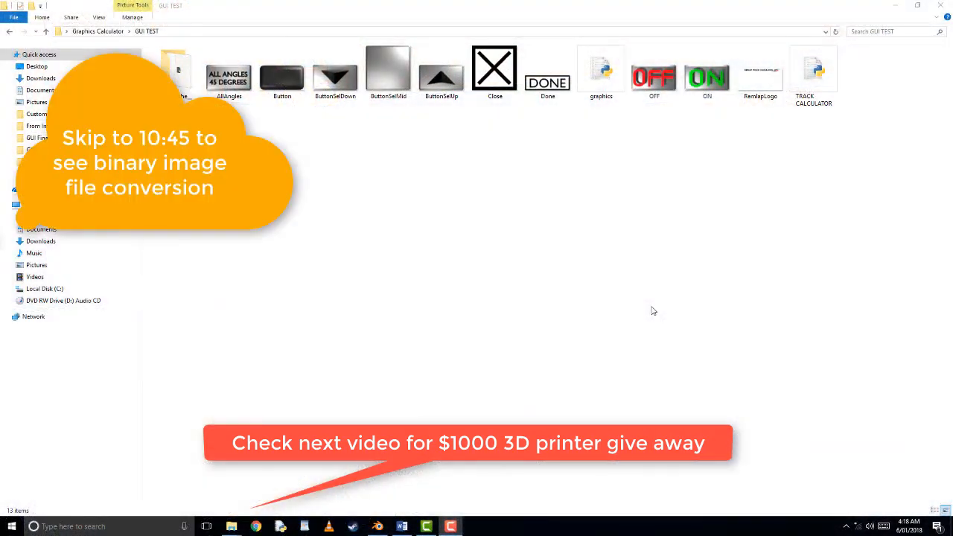
pyautogui.moveTo(830, 162)
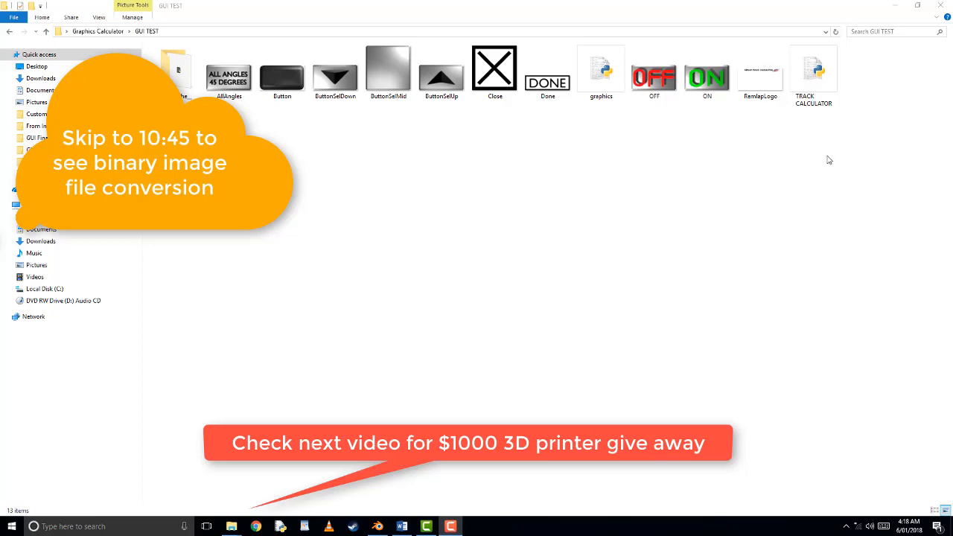
pyautogui.moveTo(828, 149)
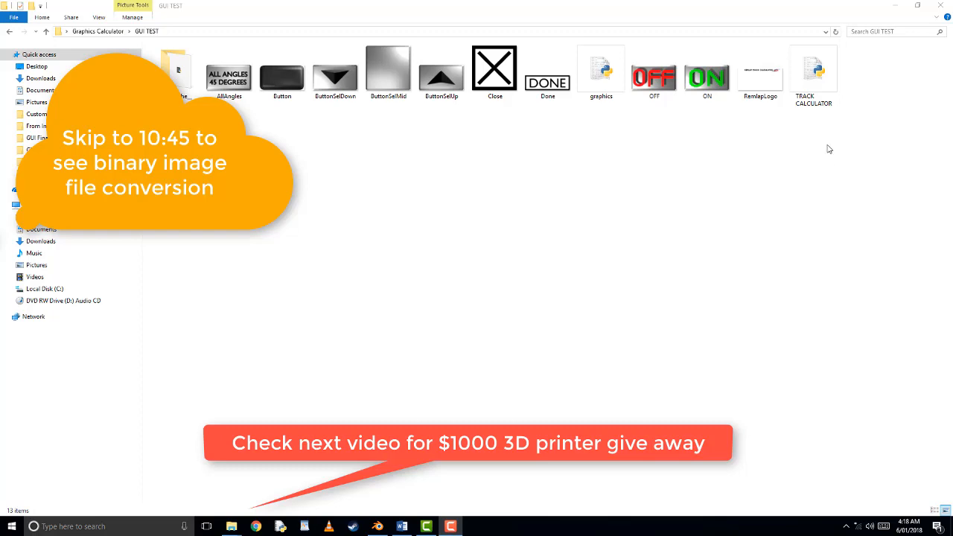
# Step: Open the context menu for TRACK CALCULATOR.py in the GUI TEST folder
pyautogui.rightClick(812, 71)
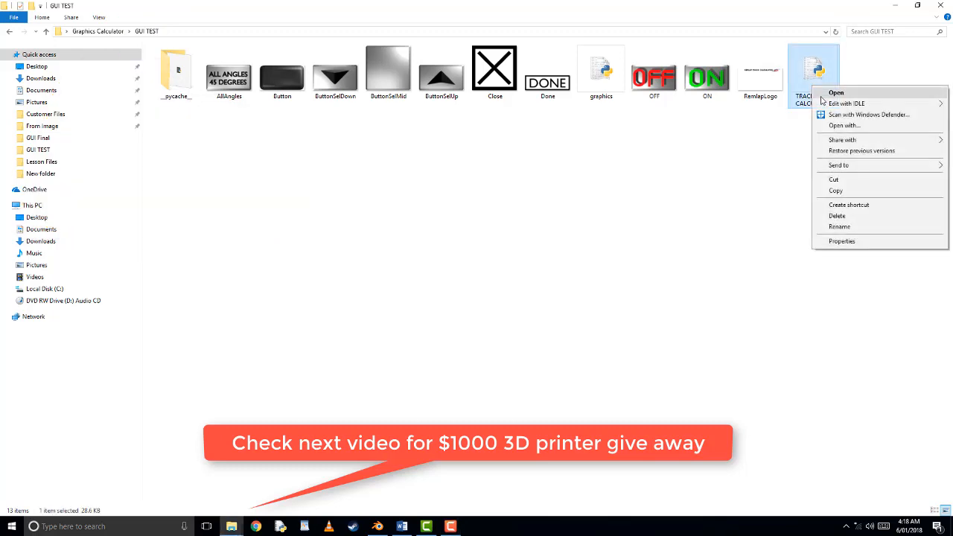
# Step: Run TRACK CALCULATOR, extend the track to 5 lengths, and toggle 45-degree angles off and on
pyautogui.click(846, 103)
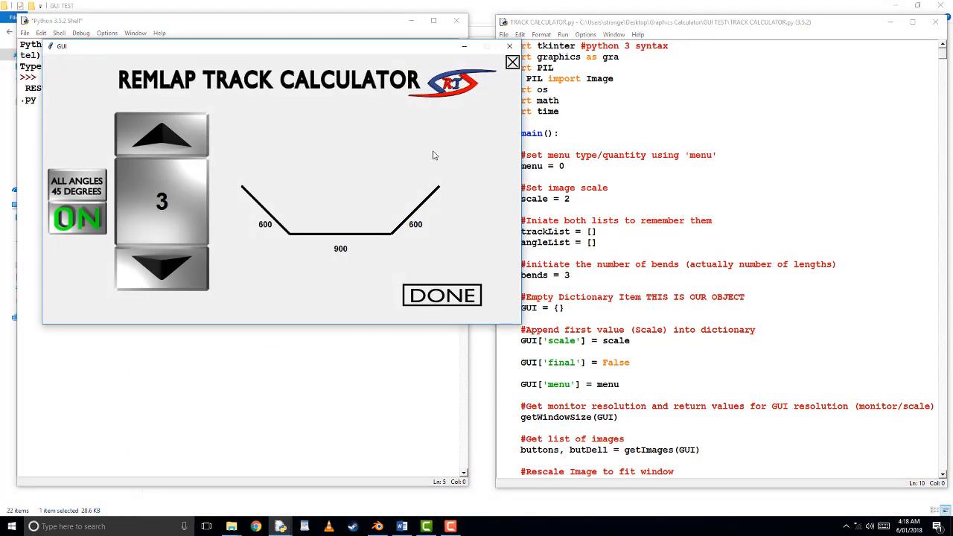
pyautogui.moveTo(426, 168)
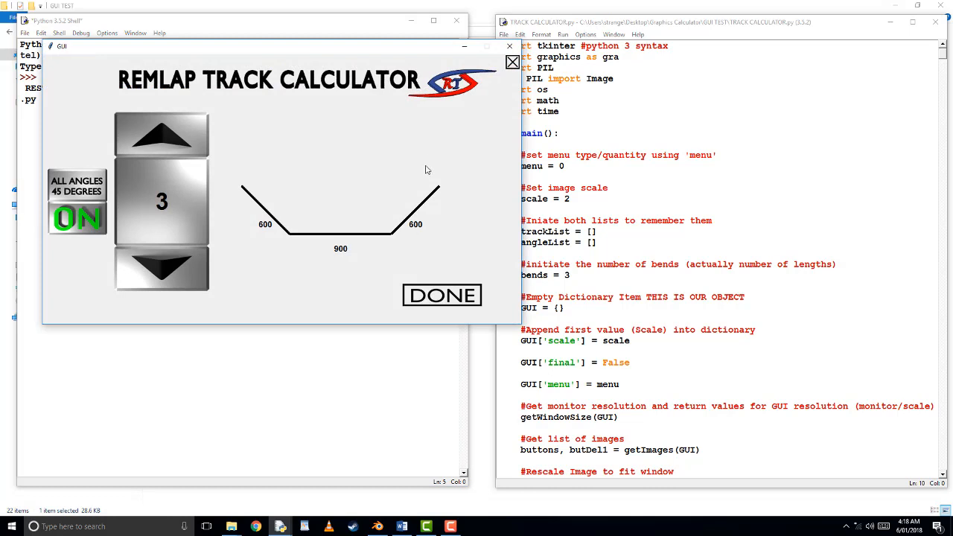
pyautogui.moveTo(425, 168)
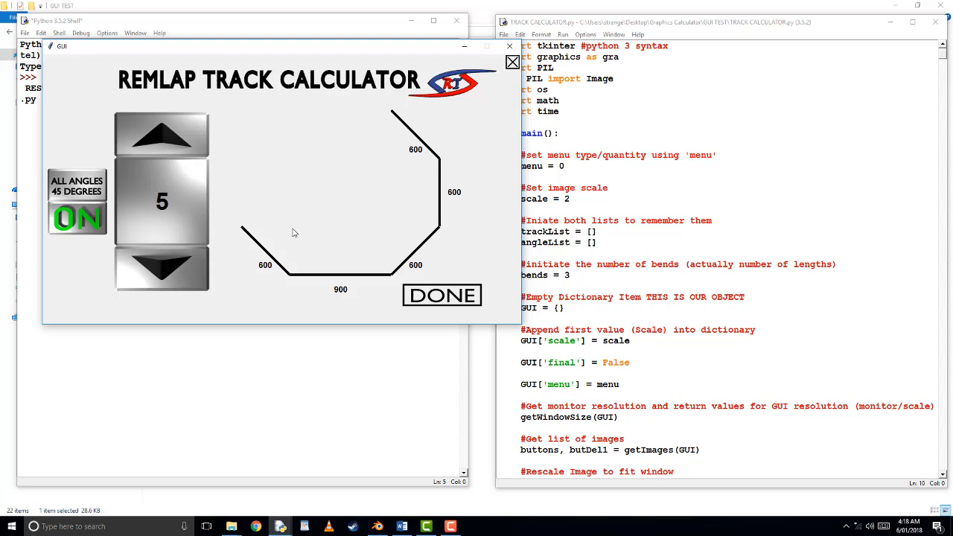
pyautogui.moveTo(280, 235)
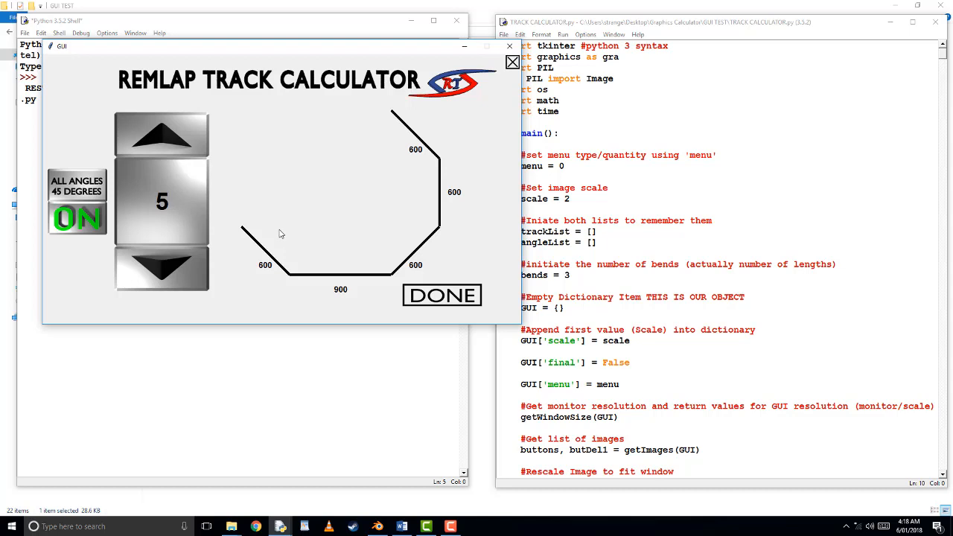
pyautogui.moveTo(295, 239)
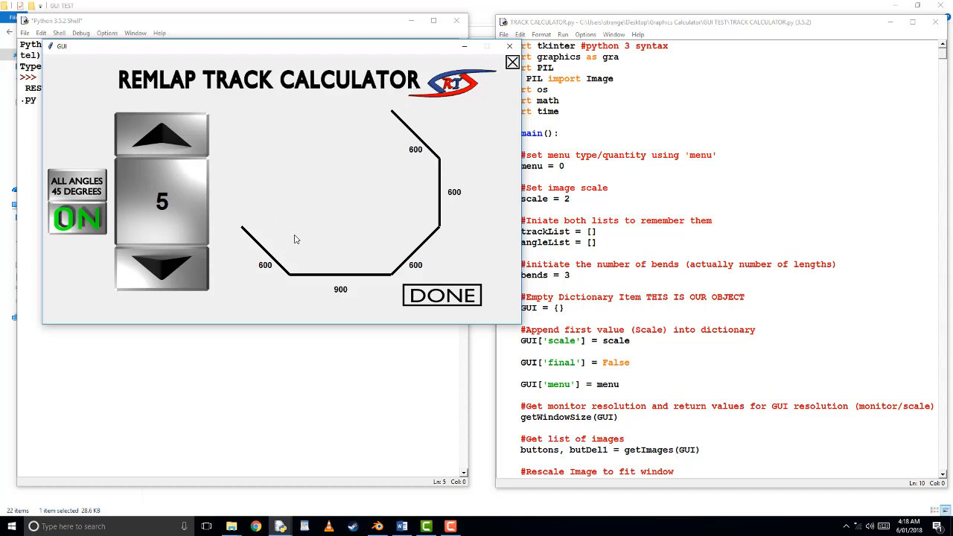
pyautogui.moveTo(289, 234)
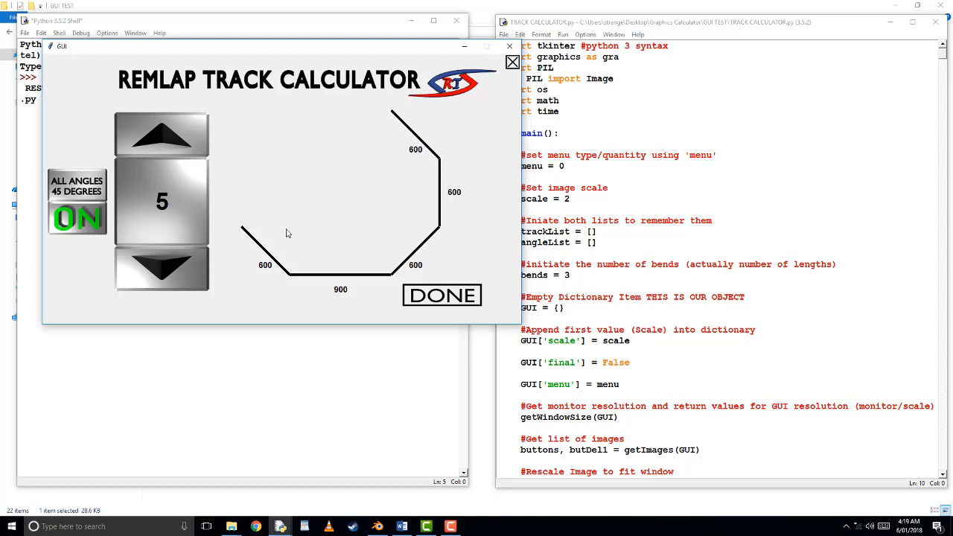
pyautogui.moveTo(427, 88)
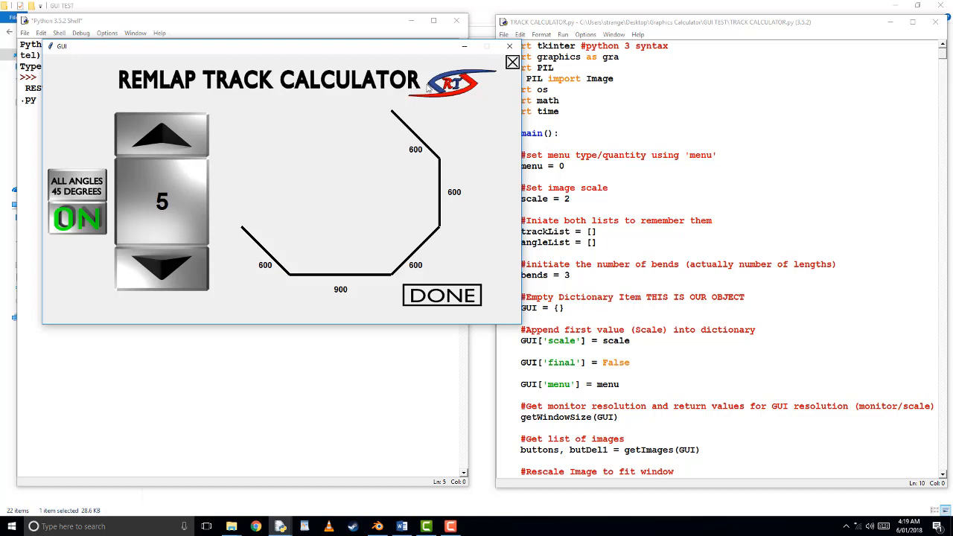
pyautogui.moveTo(470, 162)
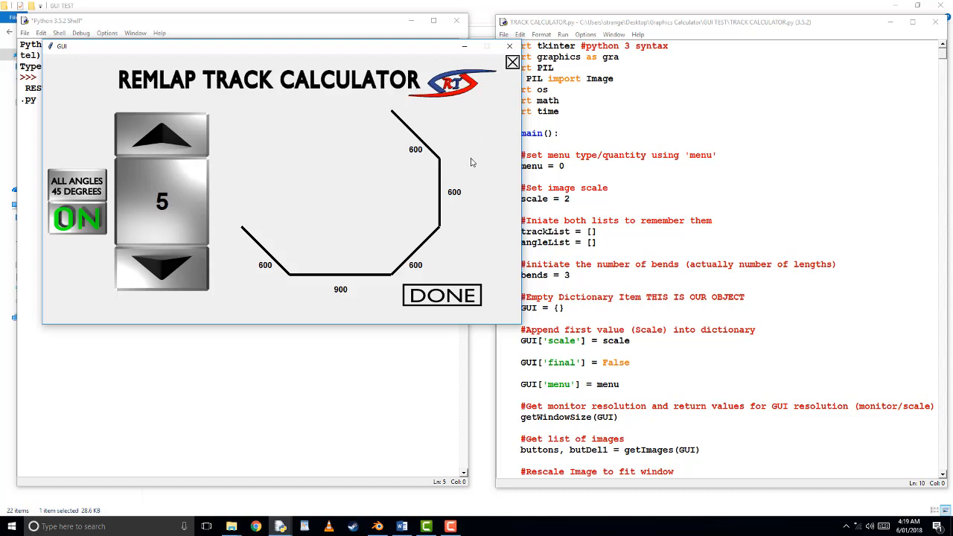
pyautogui.moveTo(459, 175)
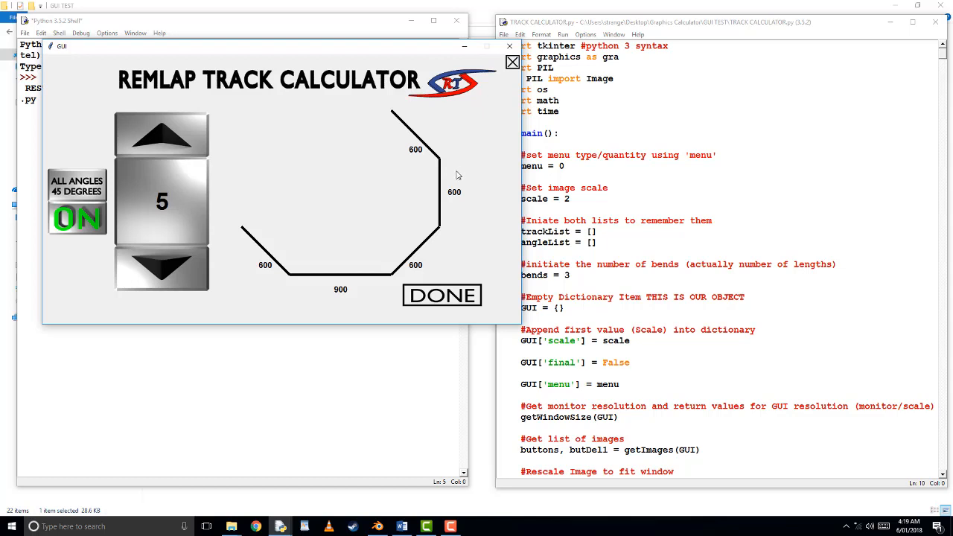
pyautogui.moveTo(218, 253)
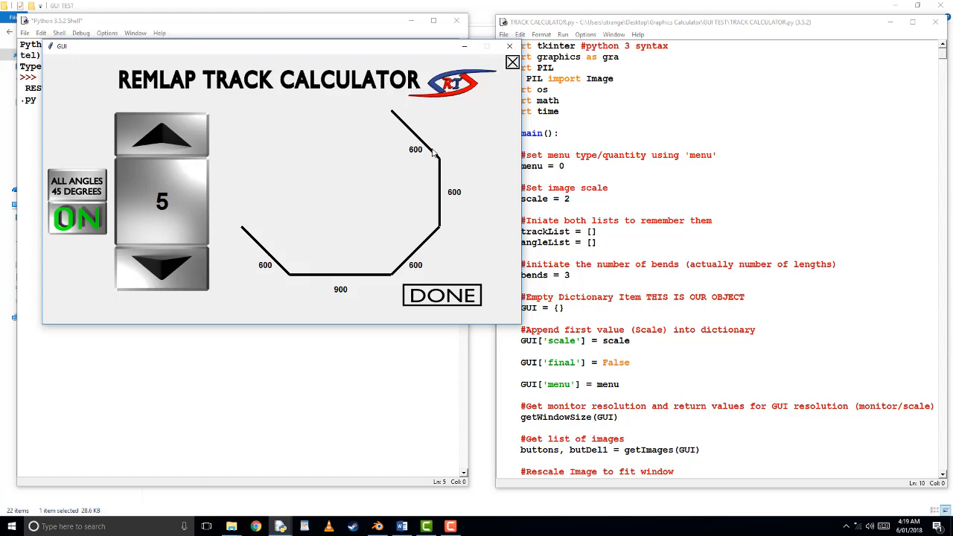
pyautogui.click(76, 218)
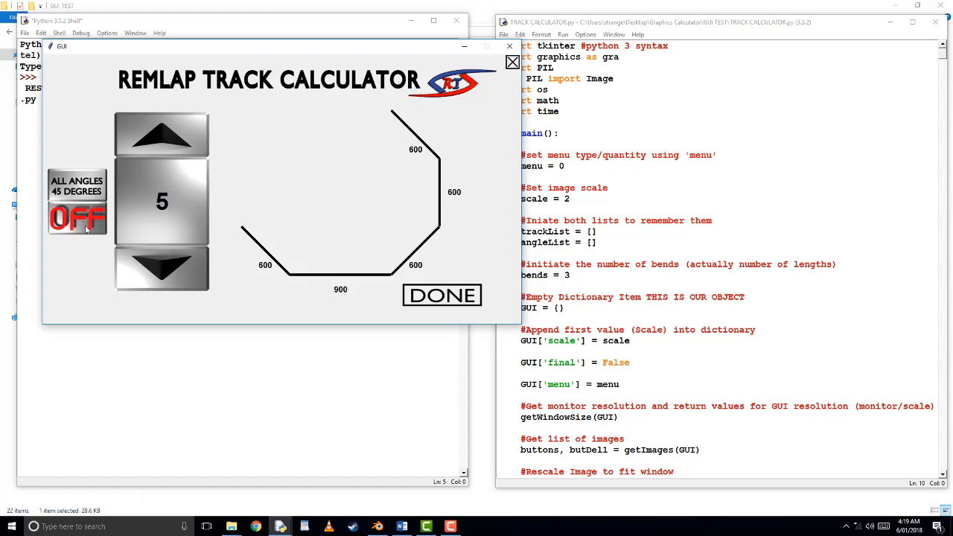
pyautogui.click(77, 218)
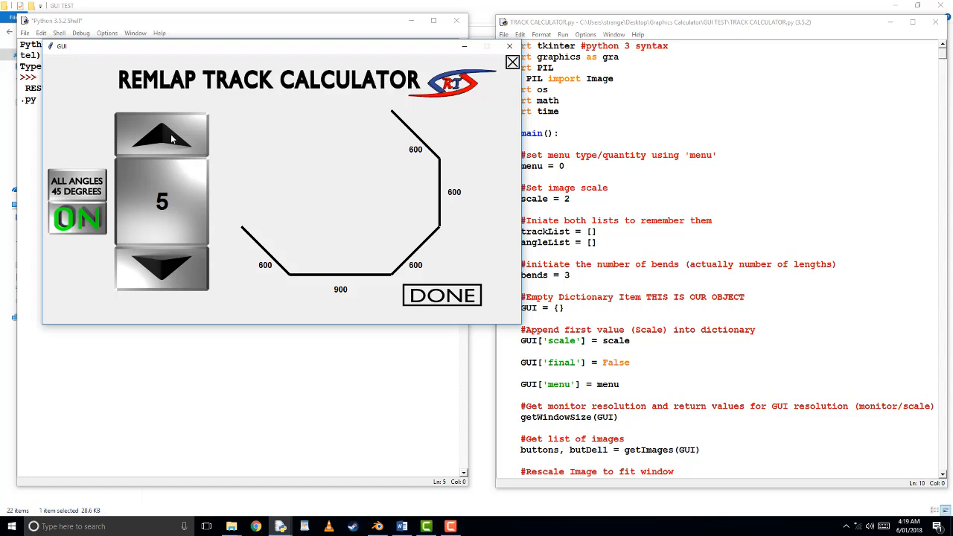
pyautogui.moveTo(163, 264)
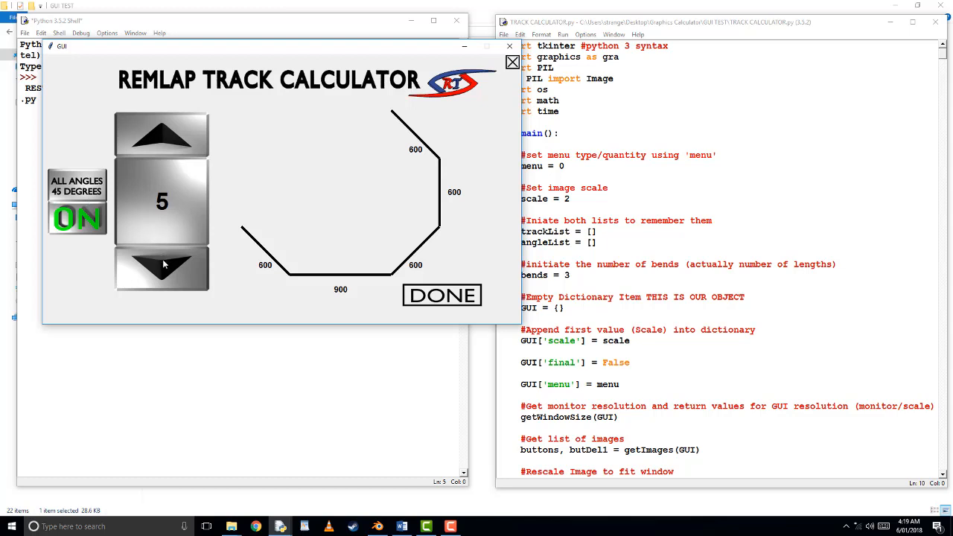
# Step: Reduce the track to four lengths and enter lengths 800, 500, 1000 and 200
pyautogui.click(162, 267)
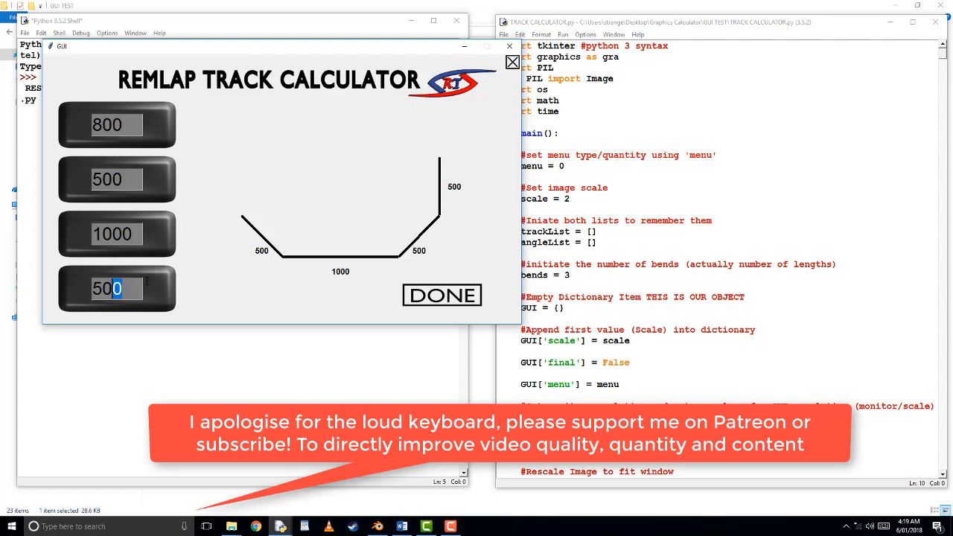
pyautogui.write('200')
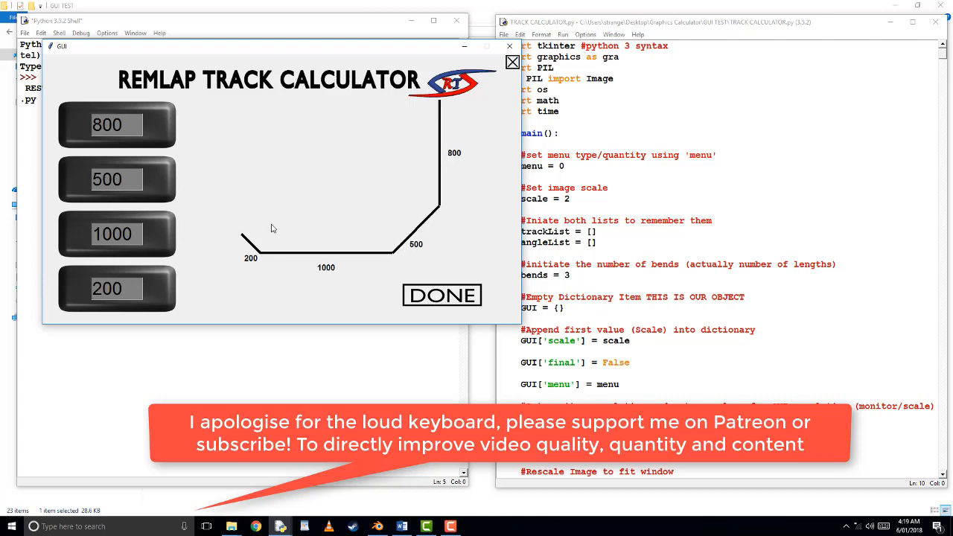
pyautogui.click(116, 289)
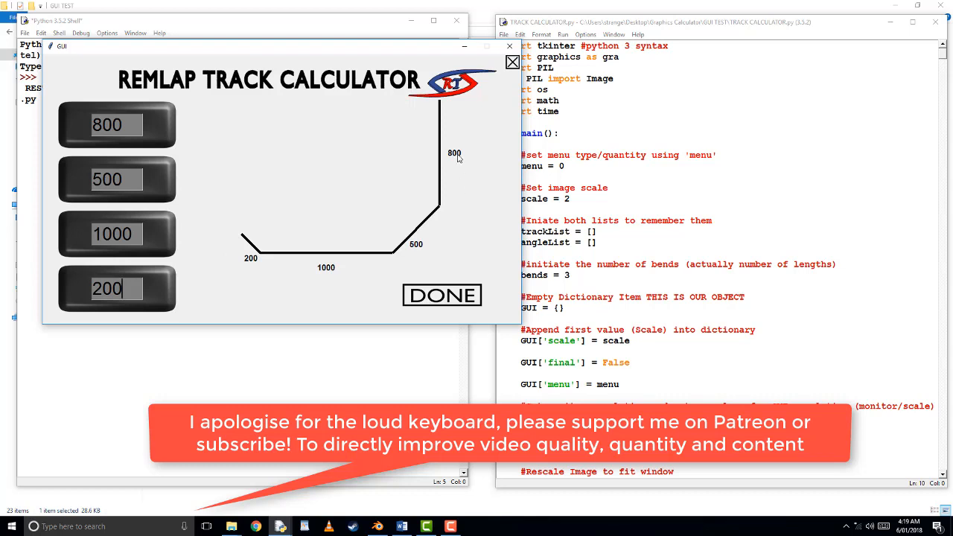
pyautogui.moveTo(454, 177)
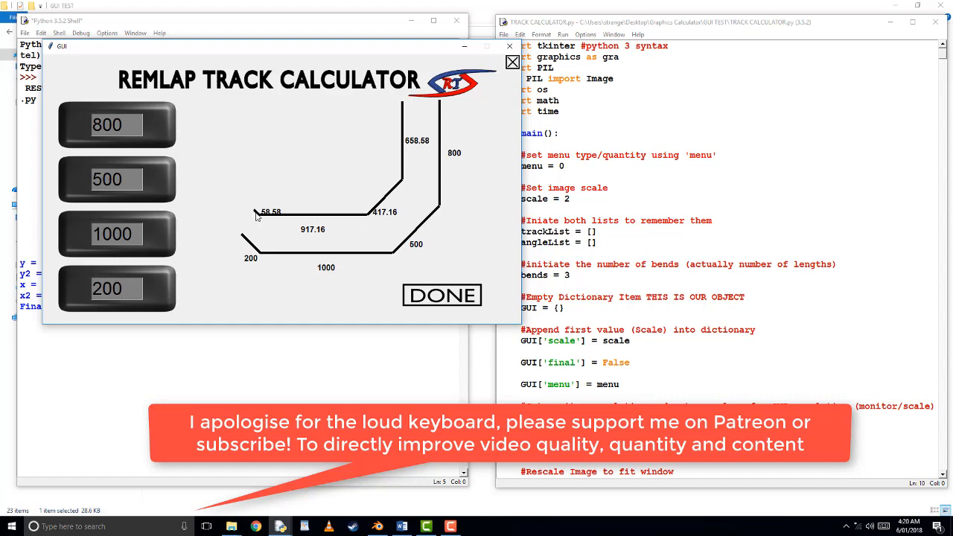
pyautogui.click(116, 289)
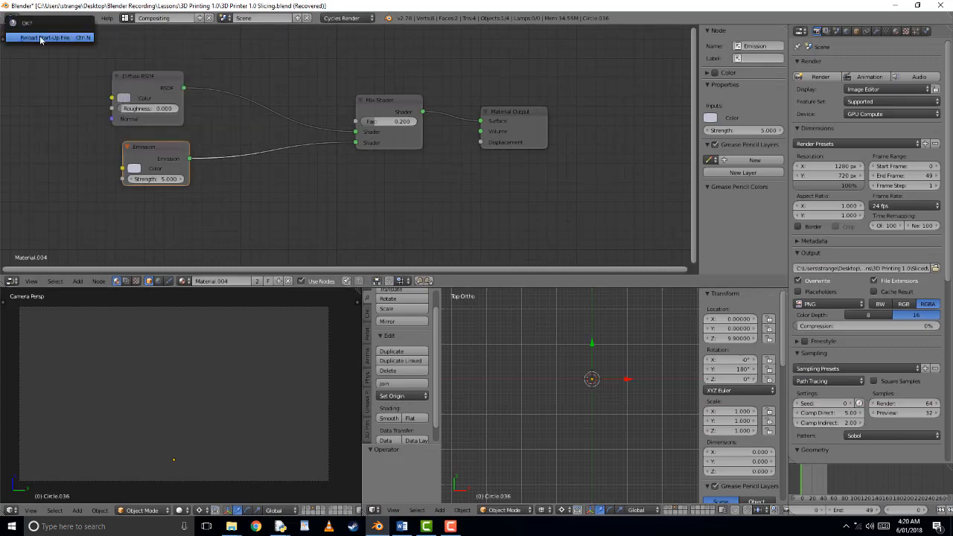
# Step: Reload the factory start-up scene and draw the angled track edge outlines in top view
pyautogui.click(52, 37)
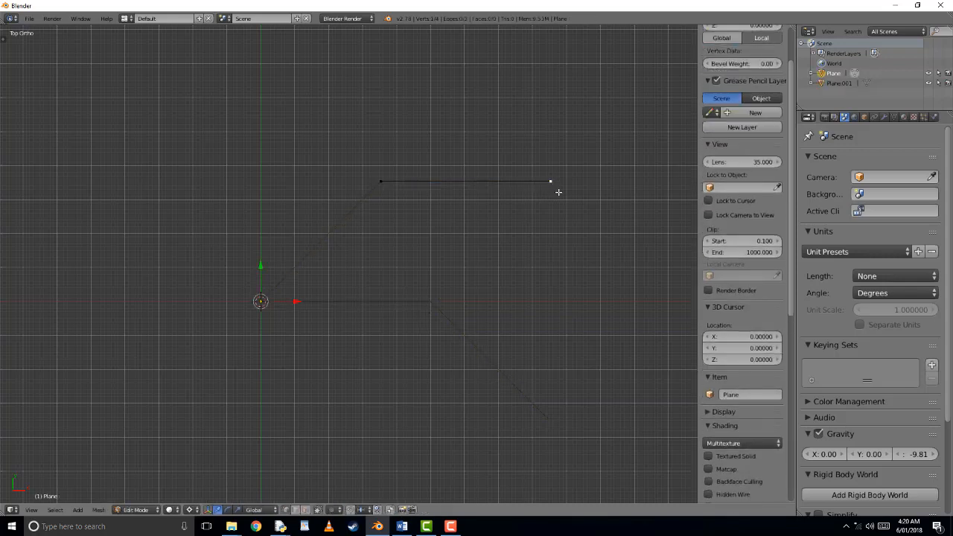
pyautogui.moveTo(549, 181); pyautogui.dragTo(664, 304)
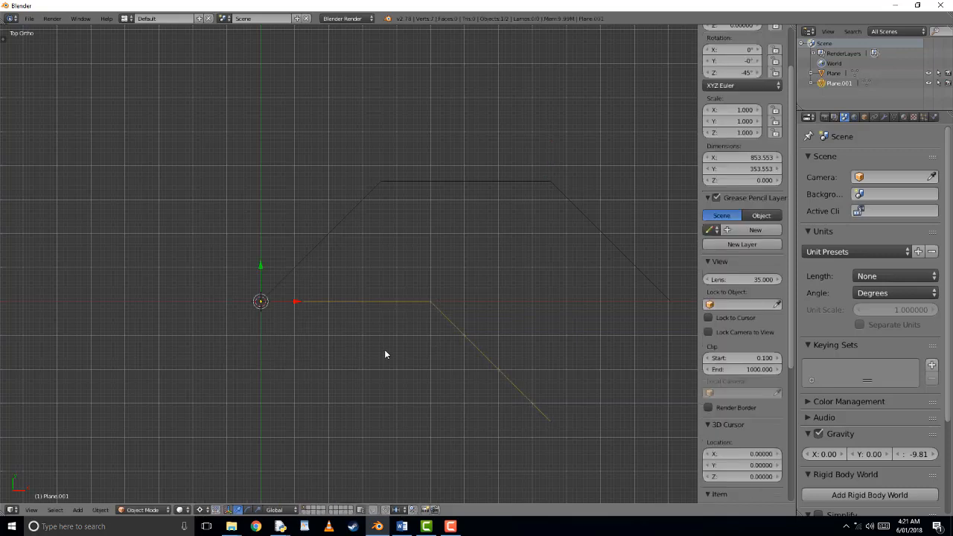
# Step: In Edit Mode, snap the 3D cursor to the selected track vertex and bring up the mesh list
pyautogui.press('Tab')
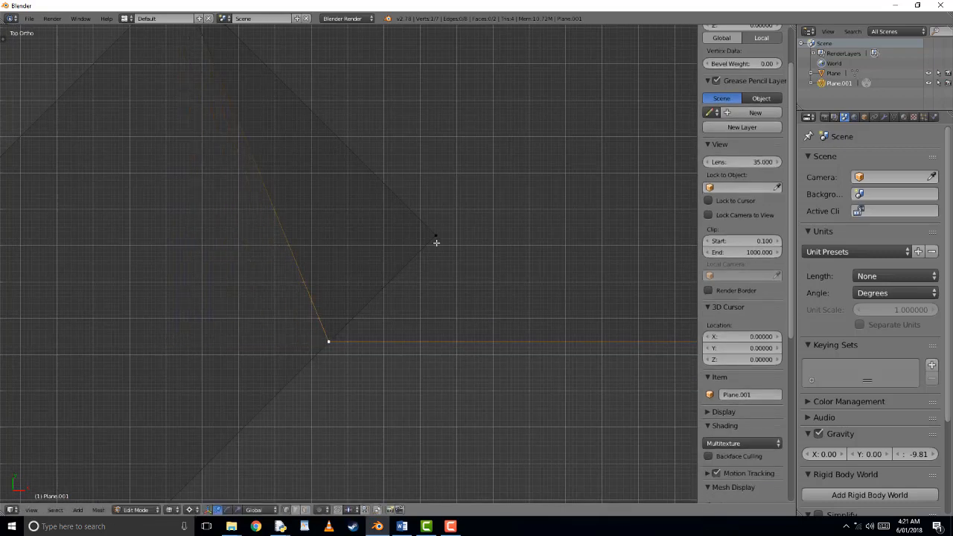
pyautogui.press('shift+s')
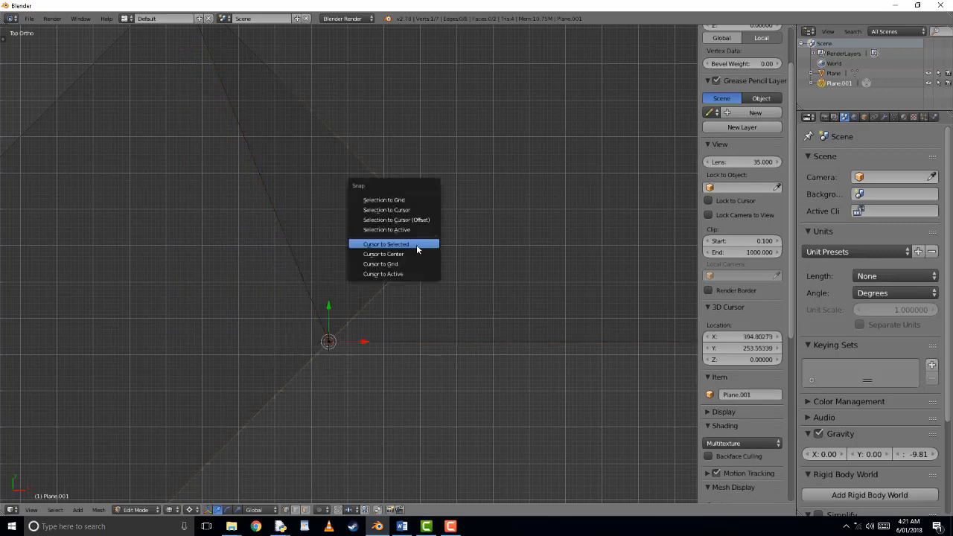
pyautogui.click(385, 244)
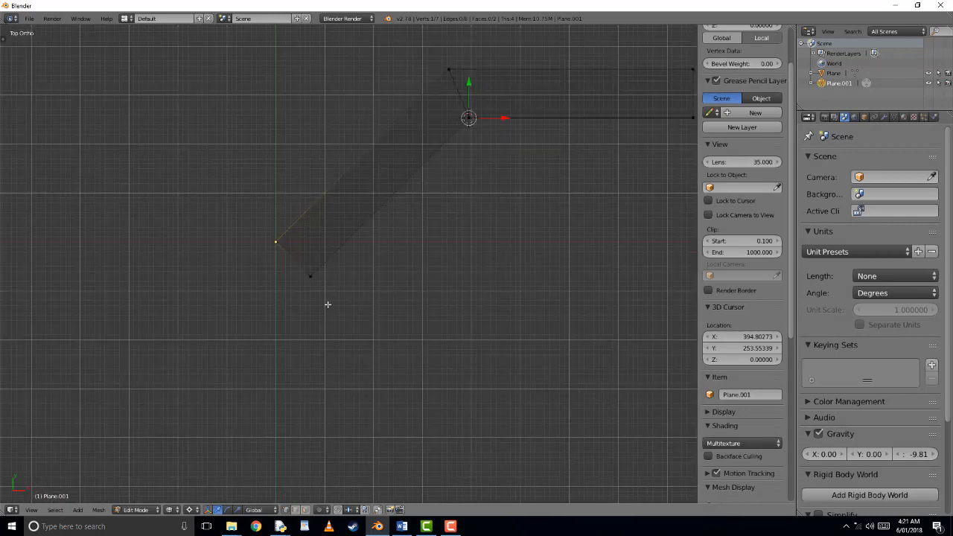
pyautogui.click(77, 510)
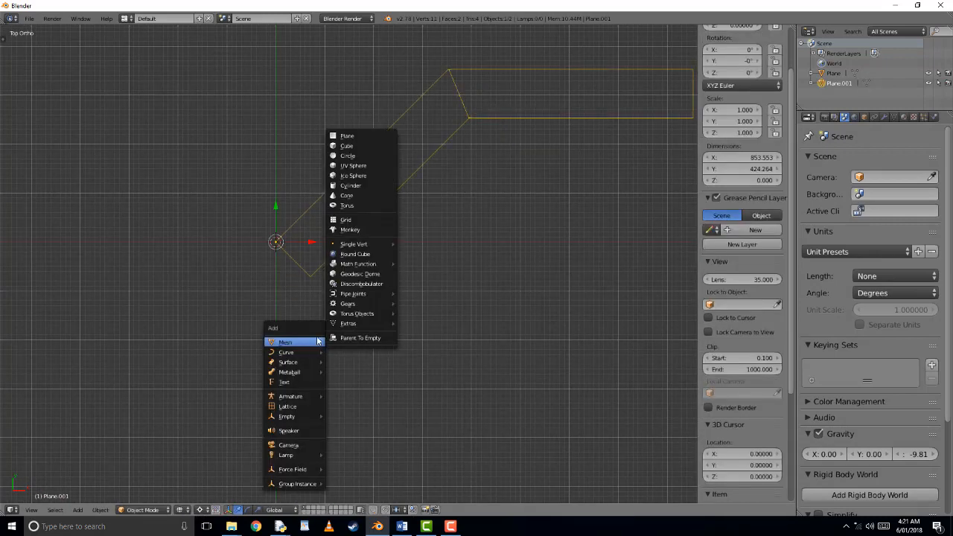
# Step: Add a plane and choose a boolean operation in the track's modifier settings
pyautogui.click(346, 136)
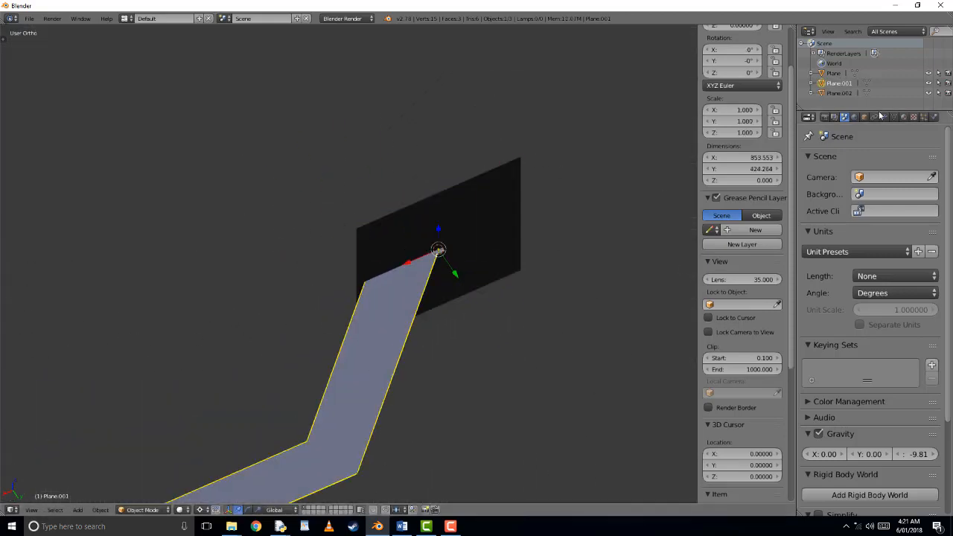
pyautogui.click(828, 161)
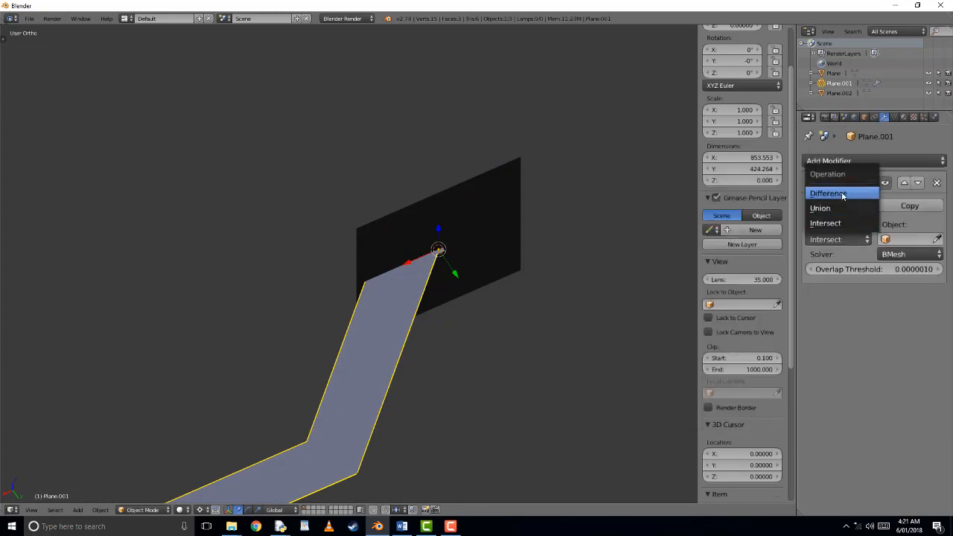
pyautogui.click(827, 193)
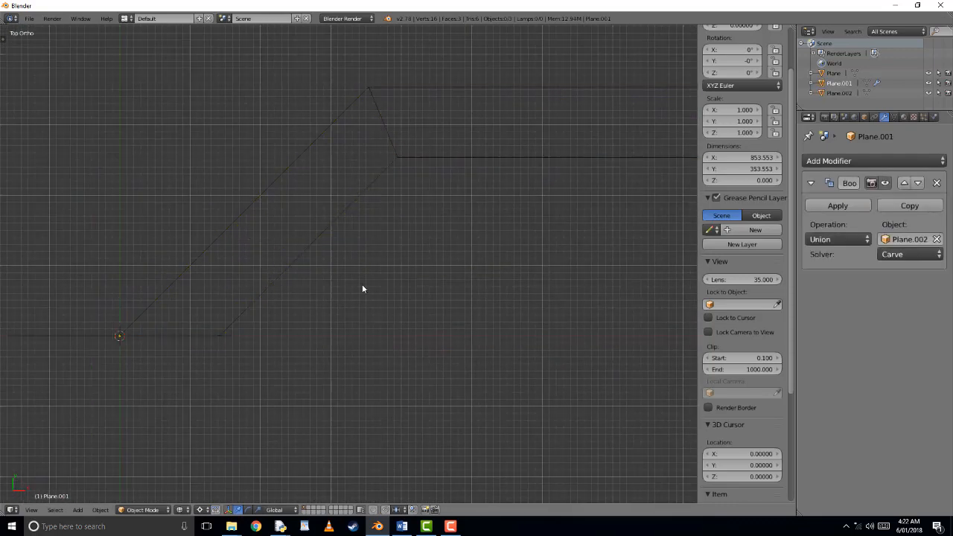
pyautogui.click(837, 206)
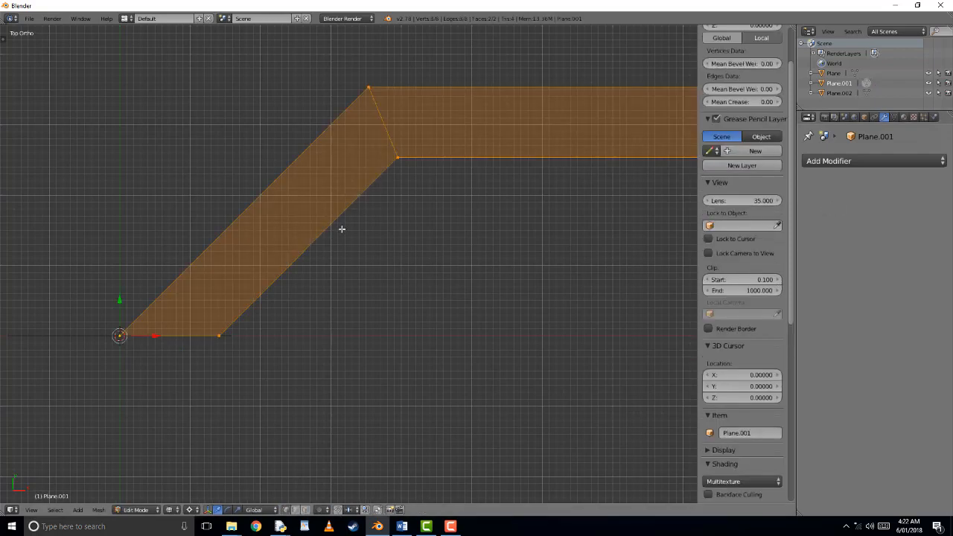
# Step: Delete the track shape's faces and return to Object Mode
pyautogui.scroll(-3)
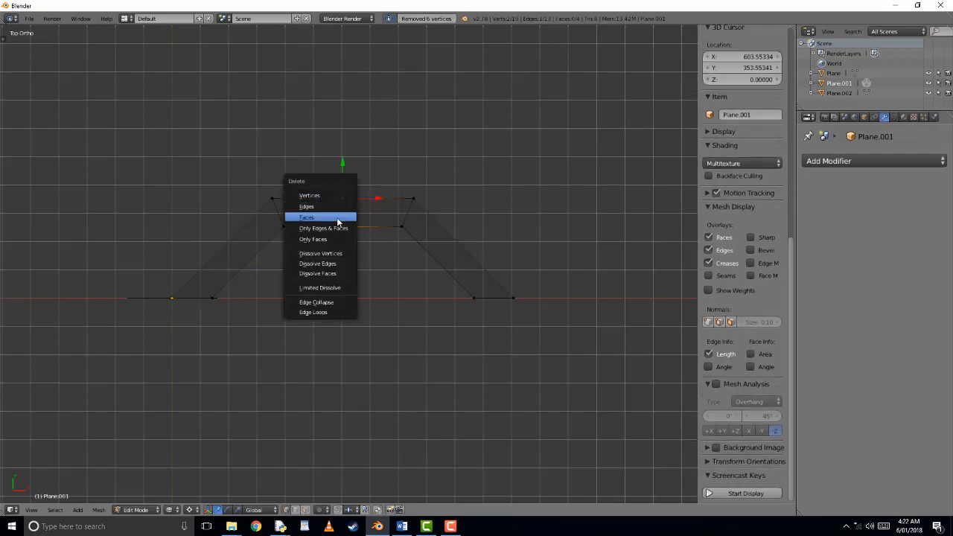
pyautogui.click(306, 217)
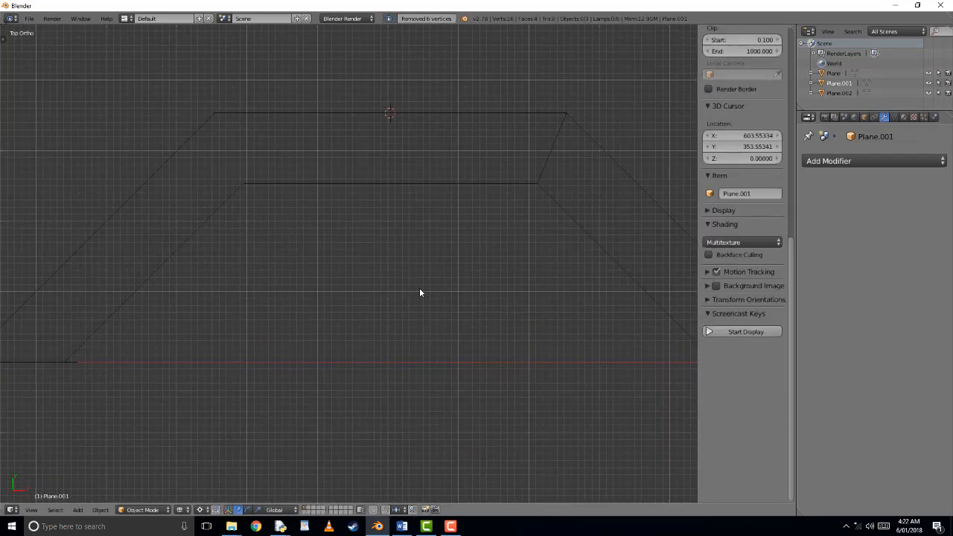
pyautogui.press('Tab')
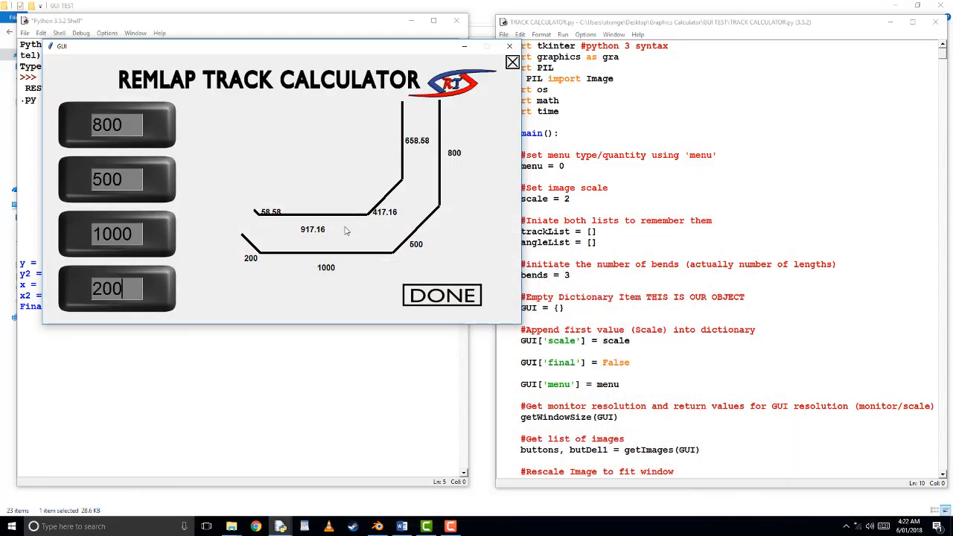
pyautogui.moveTo(538, 100)
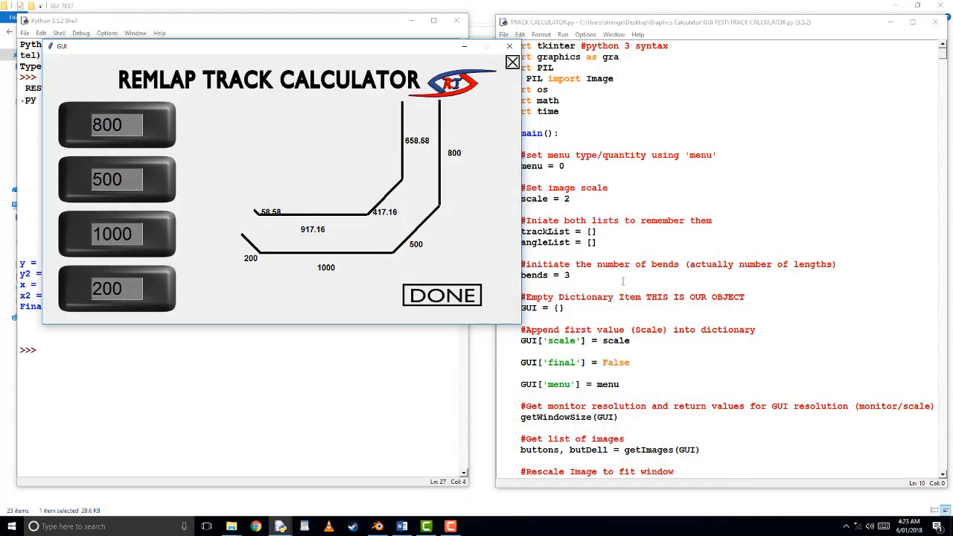
# Step: Rerun the calculator with F5 to compute offset lengths, then launch GUI FINAL 17.py
pyautogui.click(441, 294)
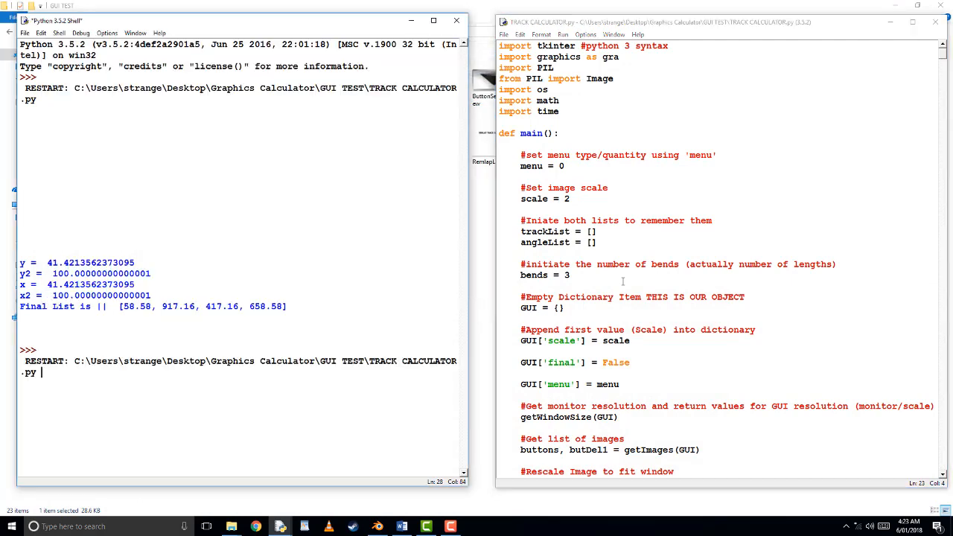
pyautogui.press('F5')
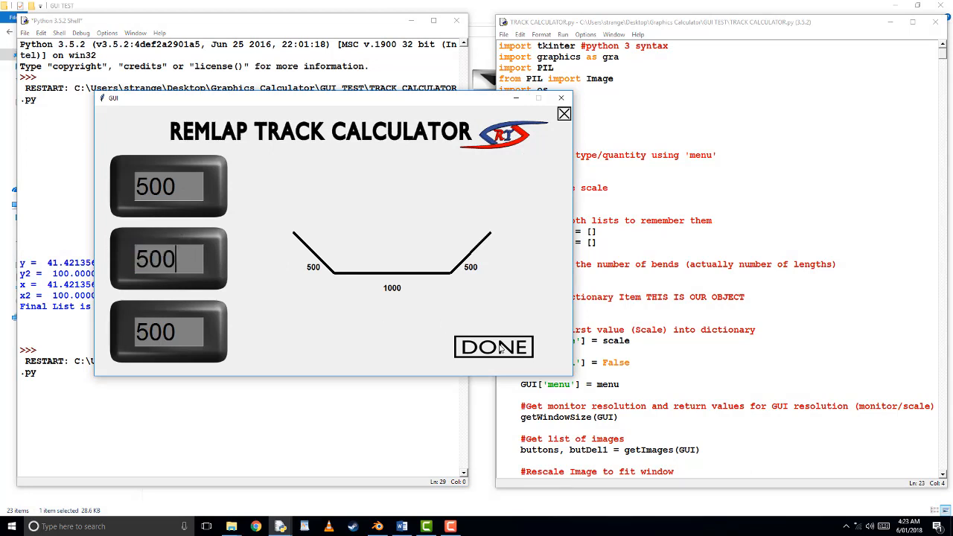
pyautogui.click(493, 347)
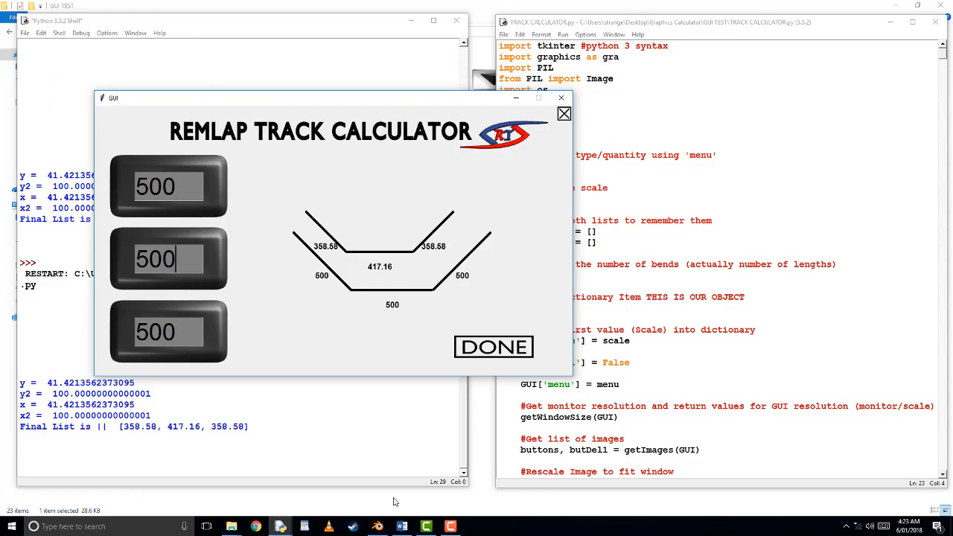
pyautogui.click(377, 526)
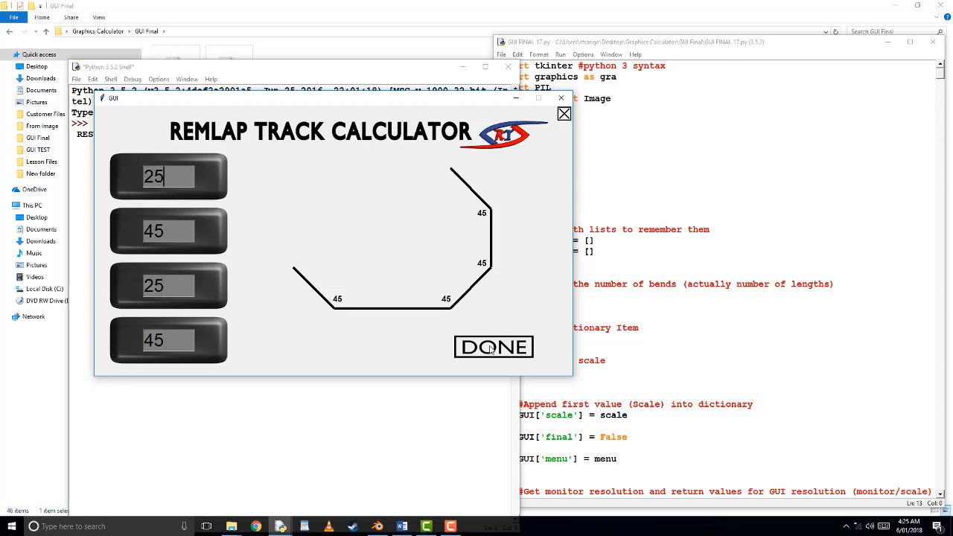
# Step: Compute offset lengths for the 25/45/25/45 track and close the calculator window
pyautogui.click(493, 347)
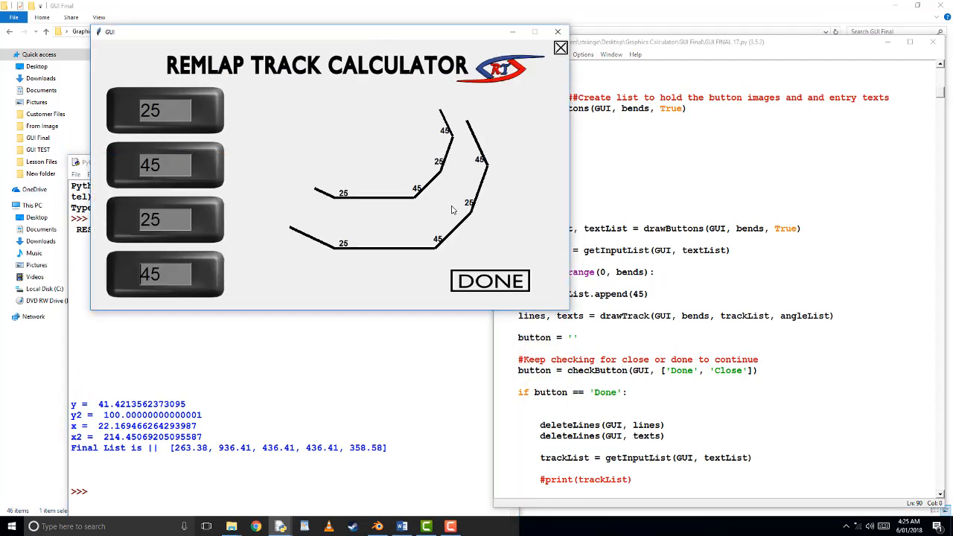
pyautogui.click(164, 273)
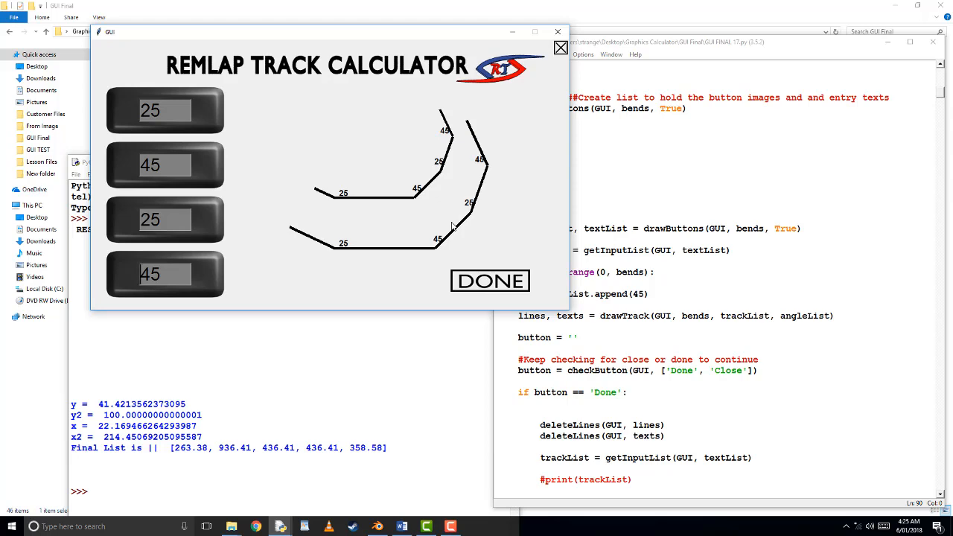
pyautogui.moveTo(732, 256)
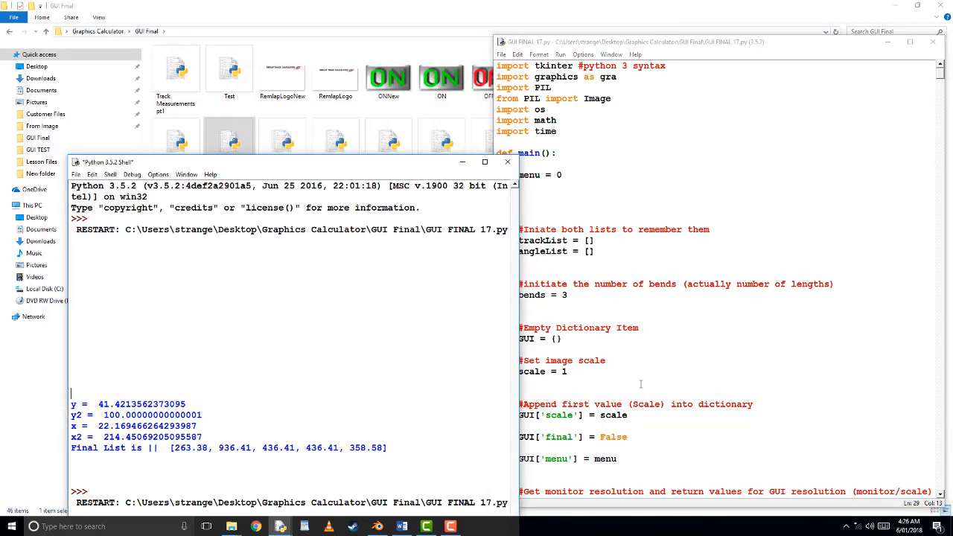
# Step: Change the image scale to 3 and submit the five track lengths for calculation
pyautogui.write('3')
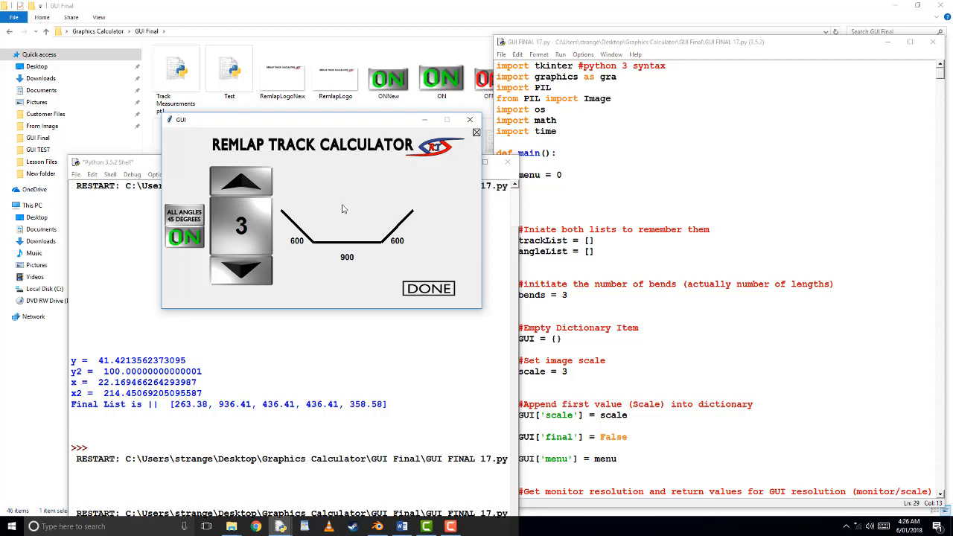
pyautogui.moveTo(346, 213)
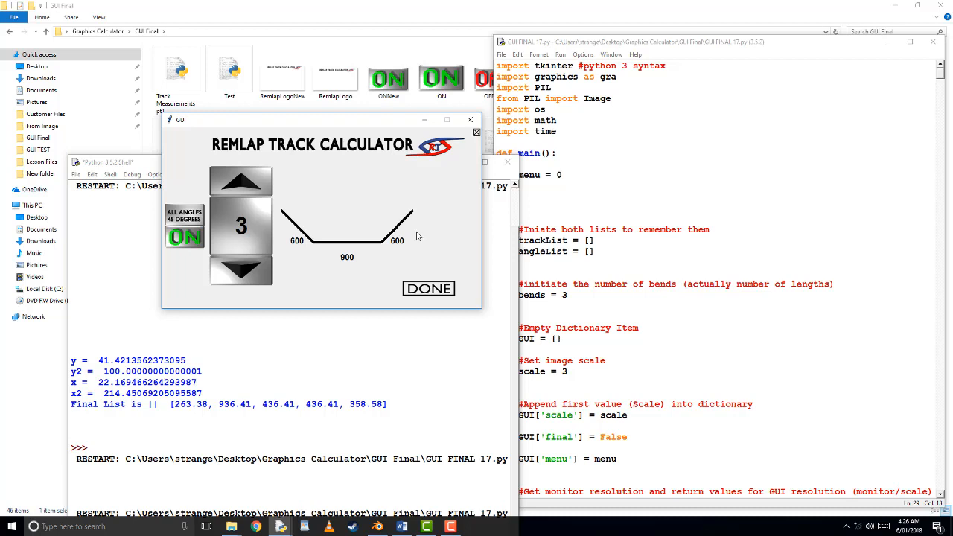
pyautogui.moveTo(416, 281)
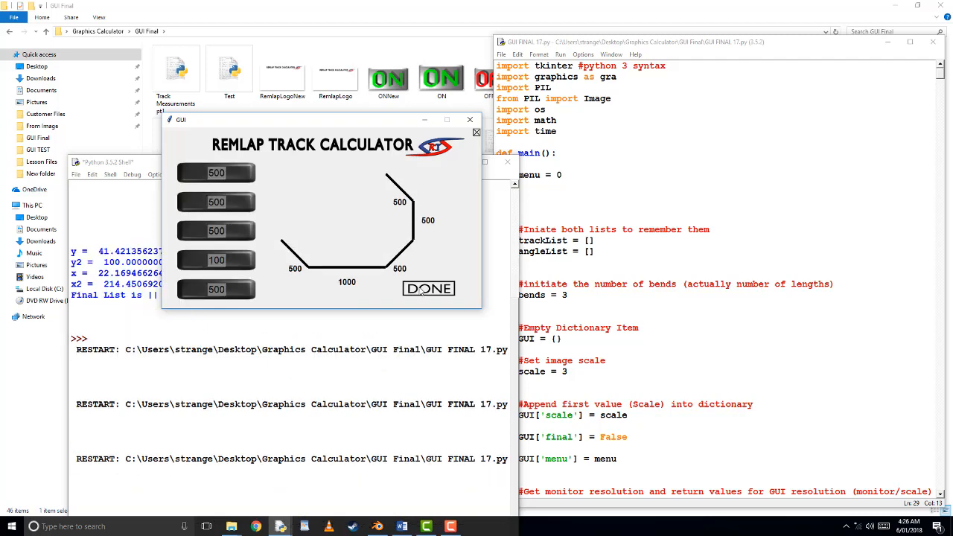
pyautogui.click(428, 288)
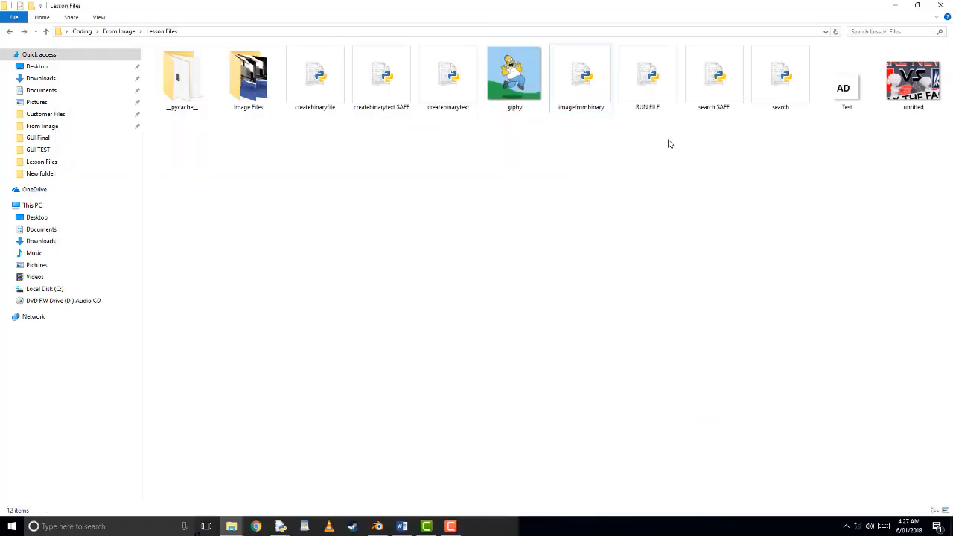
pyautogui.rightClick(647, 74)
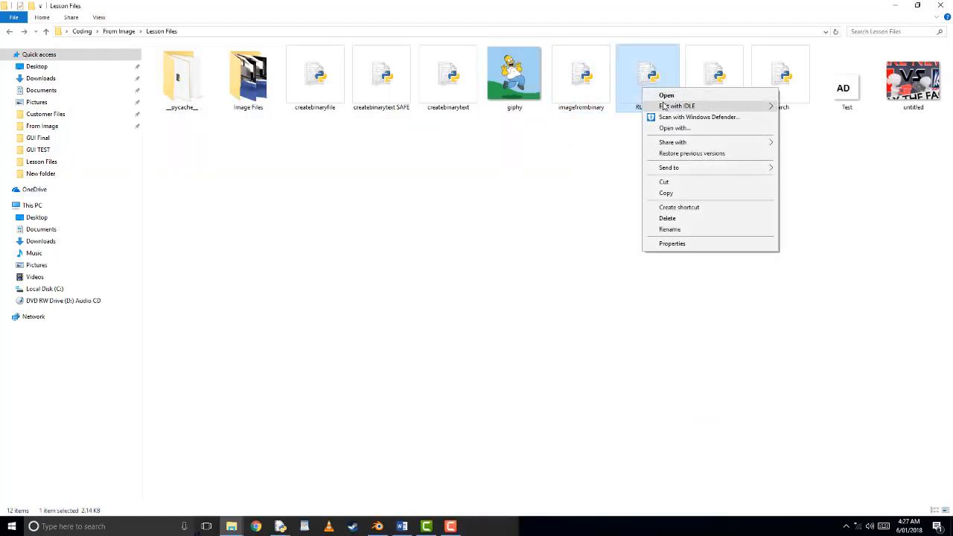
pyautogui.moveTo(676, 106)
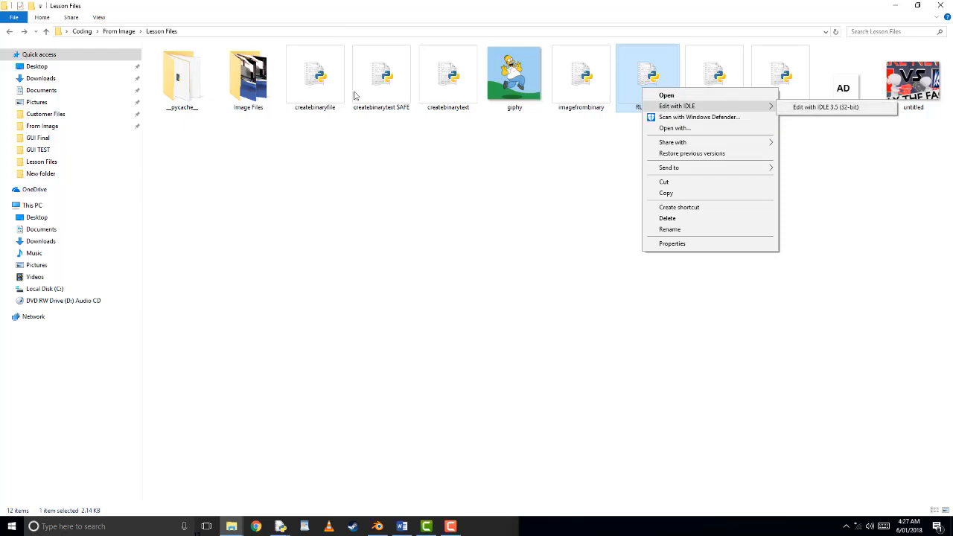
pyautogui.doubleClick(248, 73)
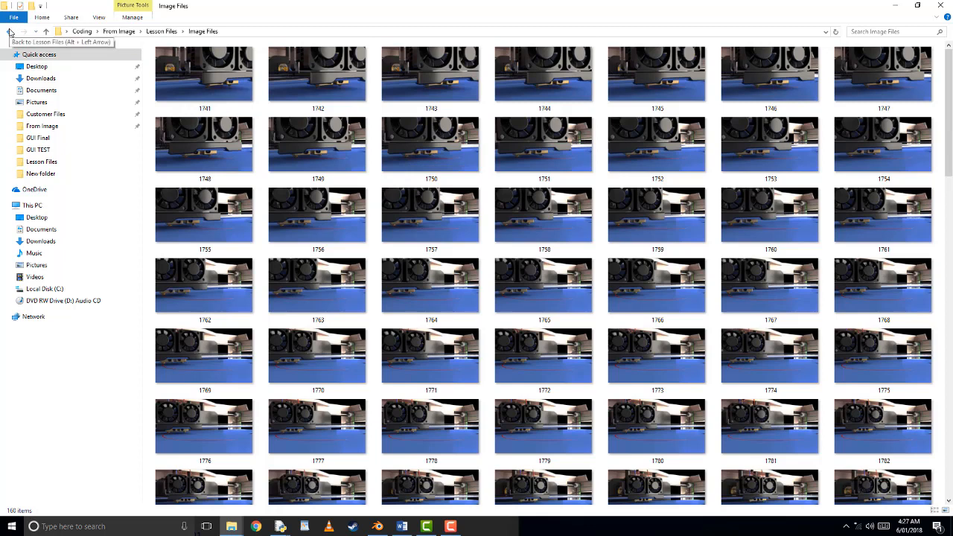
pyautogui.moveTo(11, 33)
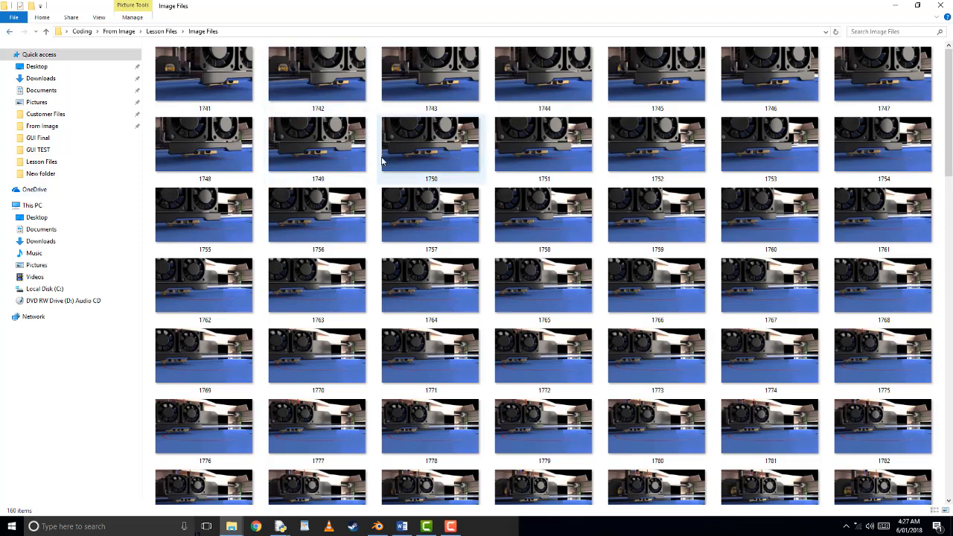
pyautogui.scroll(-3)
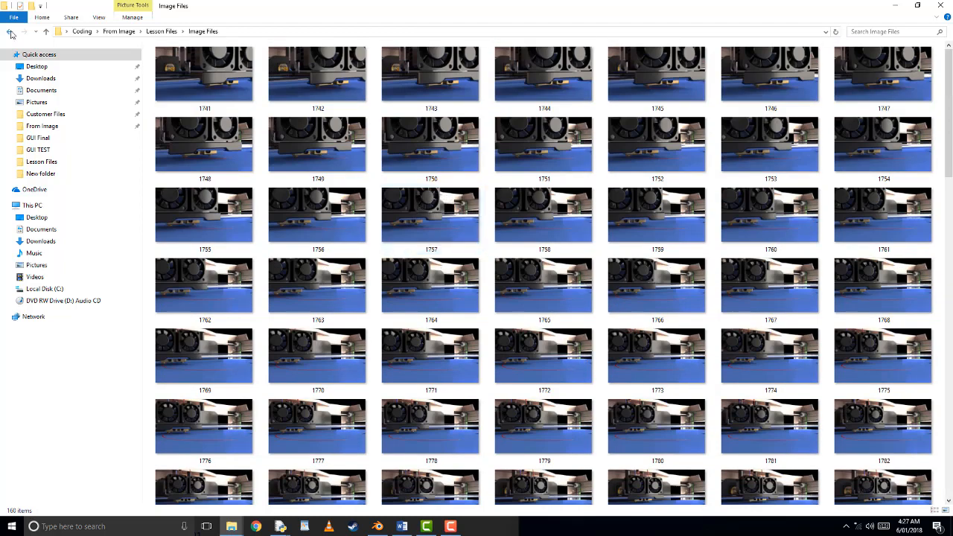
pyautogui.click(9, 31)
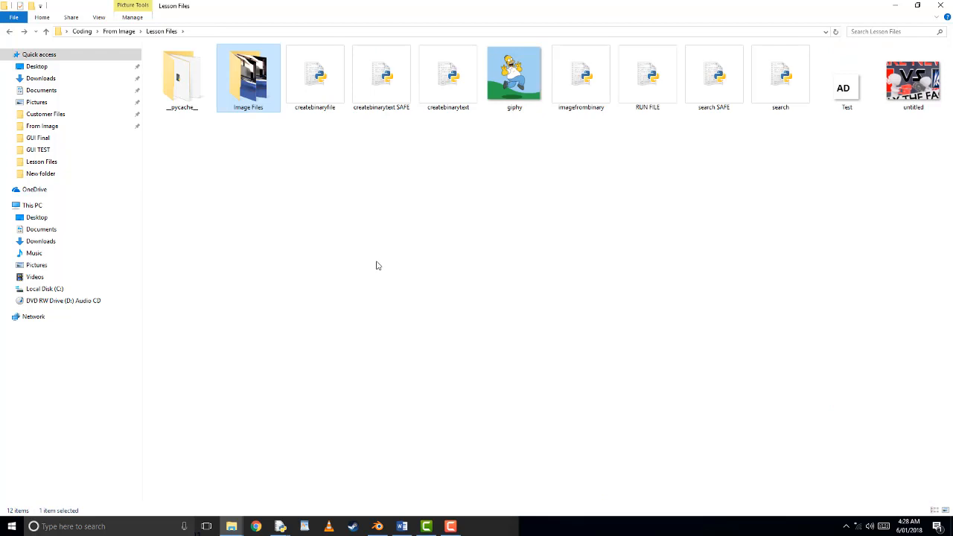
pyautogui.moveTo(376, 270)
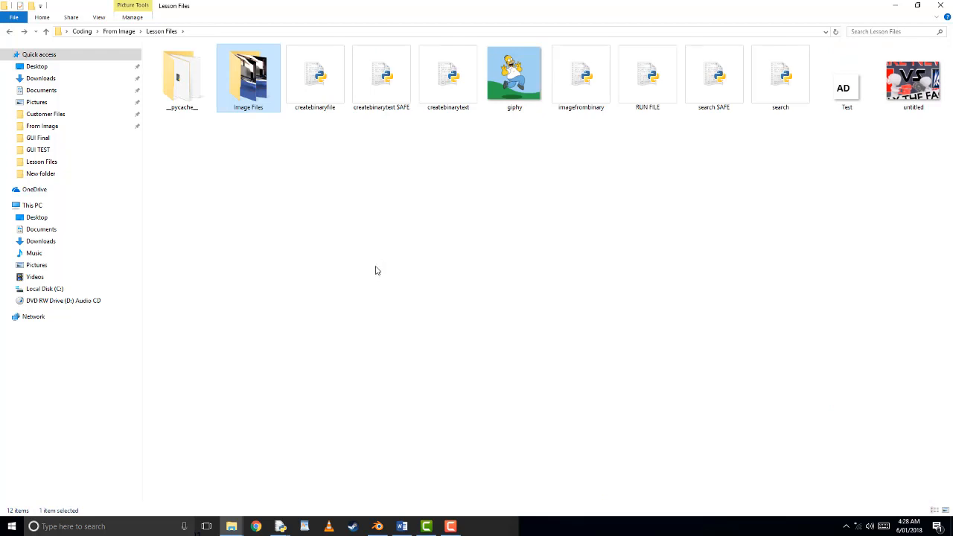
pyautogui.click(420, 252)
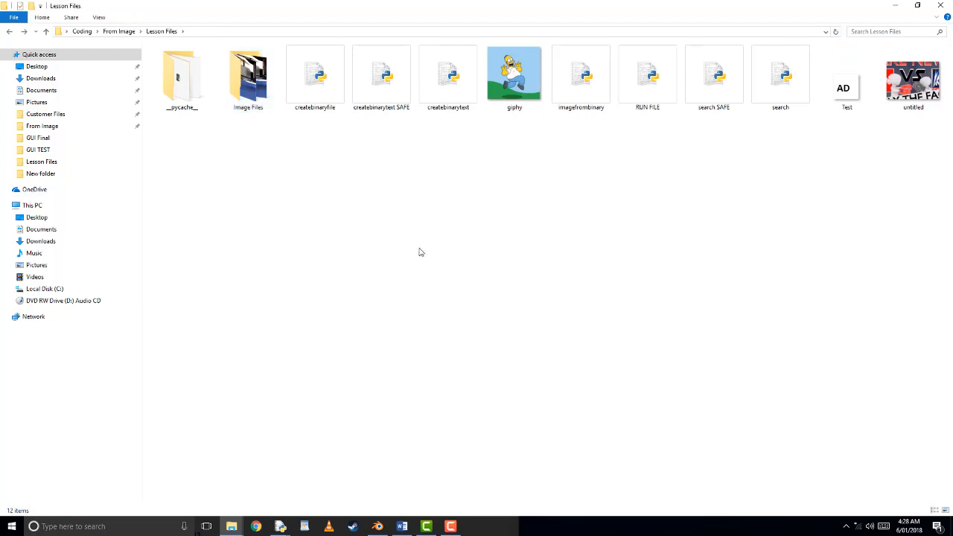
pyautogui.moveTo(338, 234)
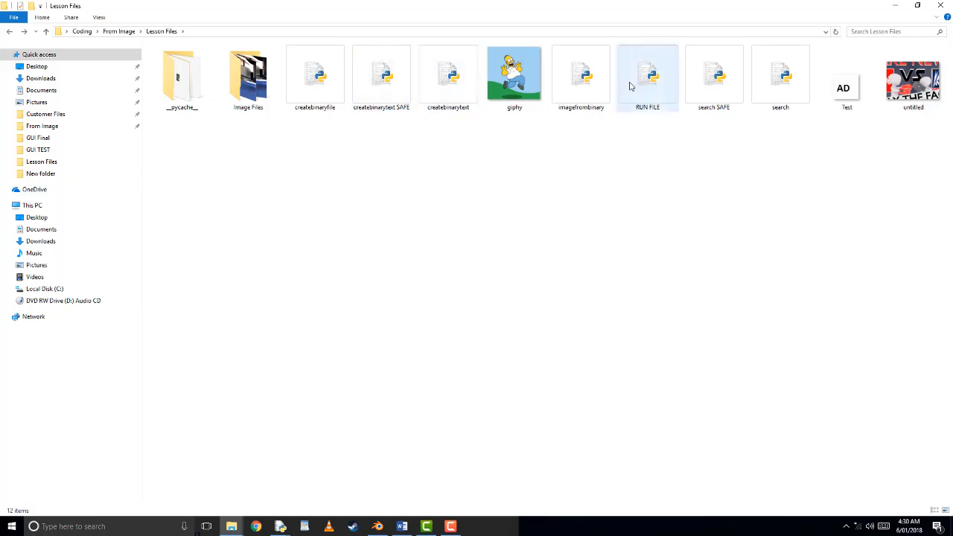
# Step: Run the RUN FILE script in a console from its file options
pyautogui.doubleClick(647, 74)
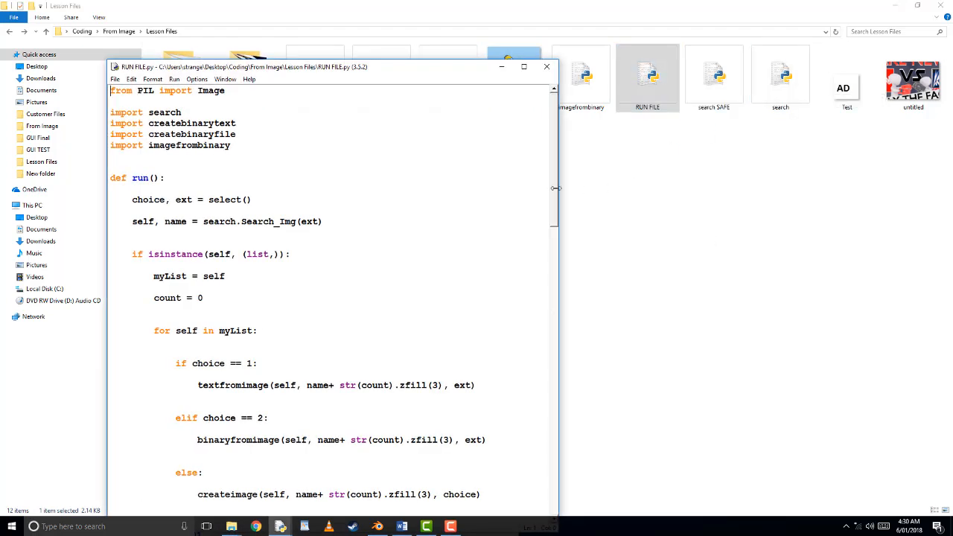
pyautogui.rightClick(647, 75)
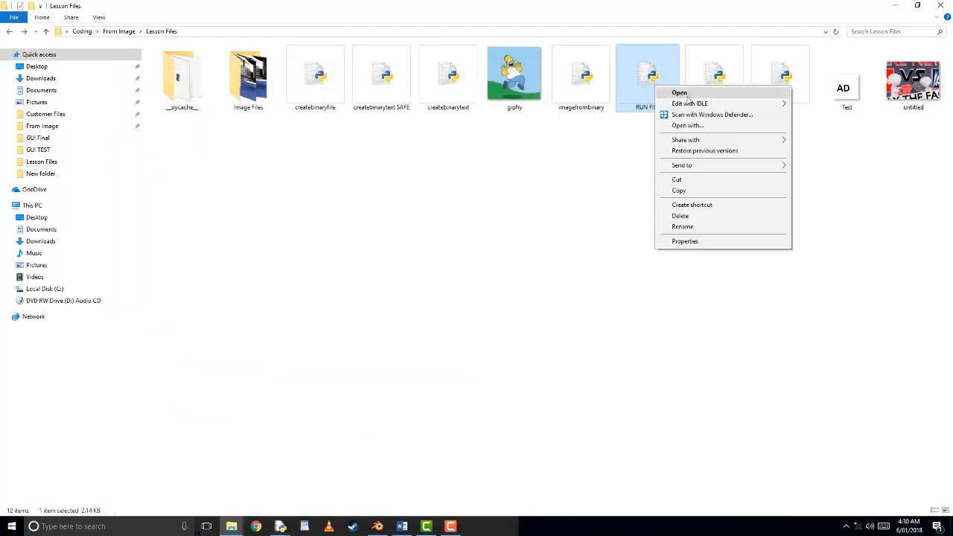
pyautogui.click(678, 93)
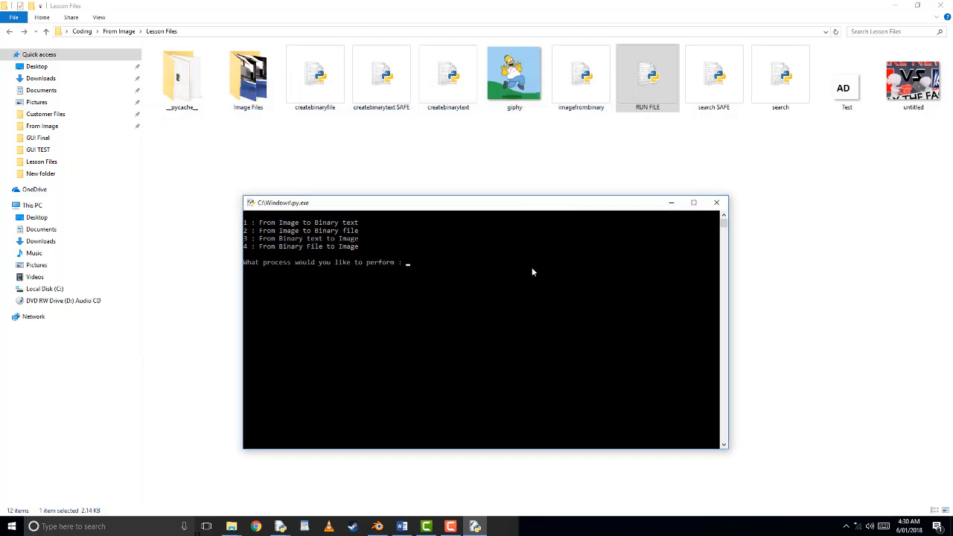
# Step: Choose option 1, file 7 (Test.jpg), and name the binary text file 'Test'
pyautogui.write('1')
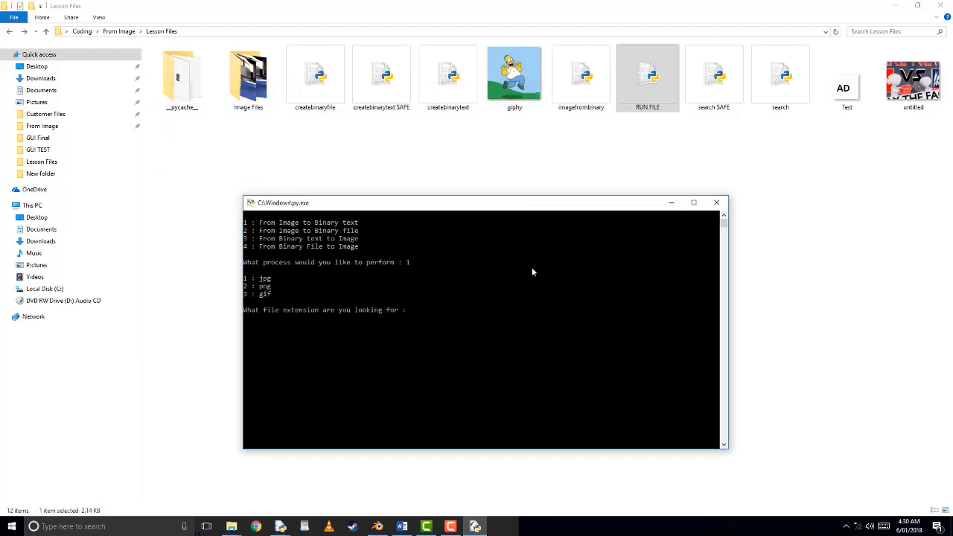
pyautogui.write('1')
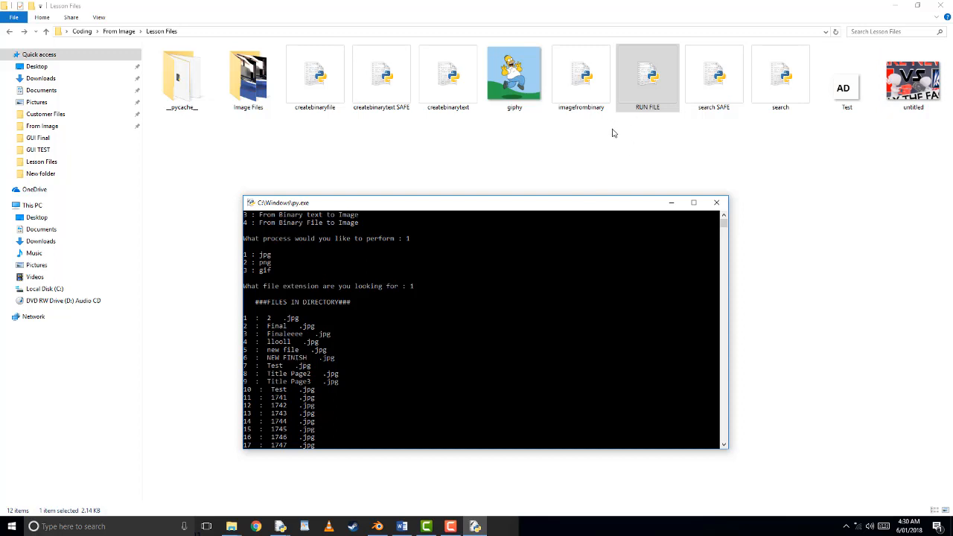
pyautogui.moveTo(780, 88)
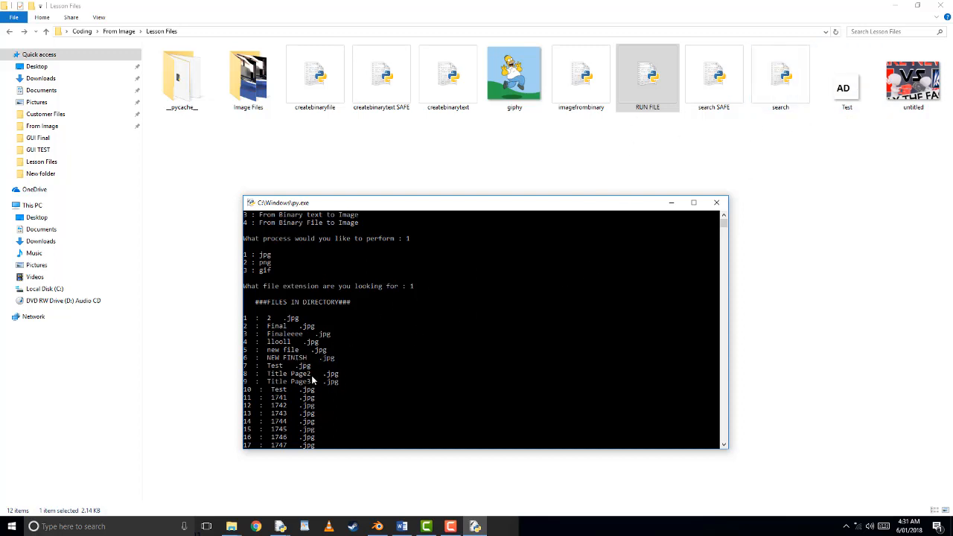
pyautogui.write('7')
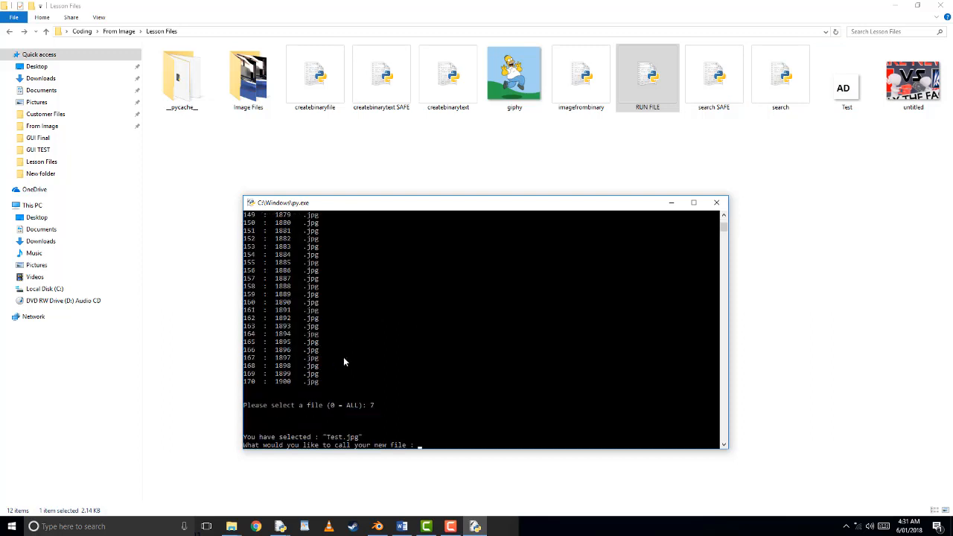
pyautogui.moveTo(419, 371)
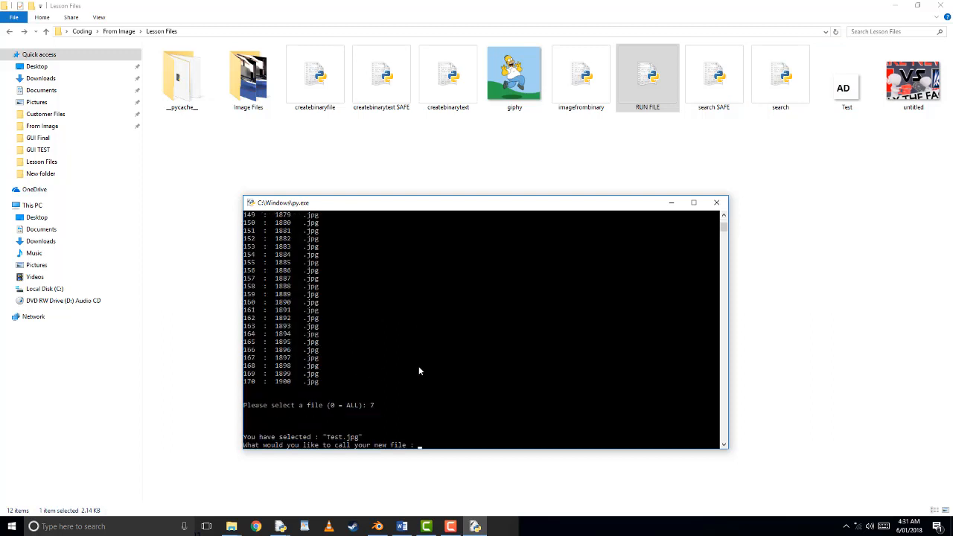
pyautogui.write('Test')
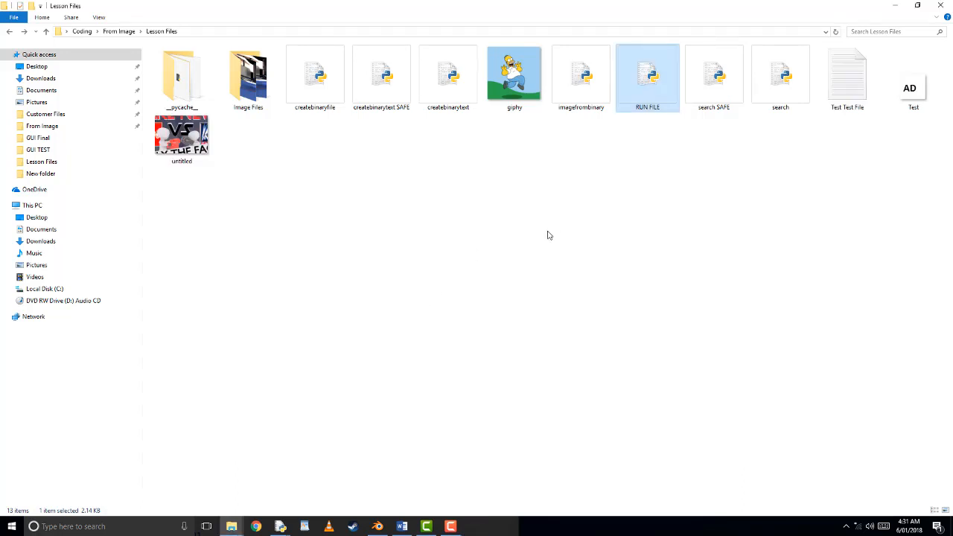
pyautogui.rightClick(847, 75)
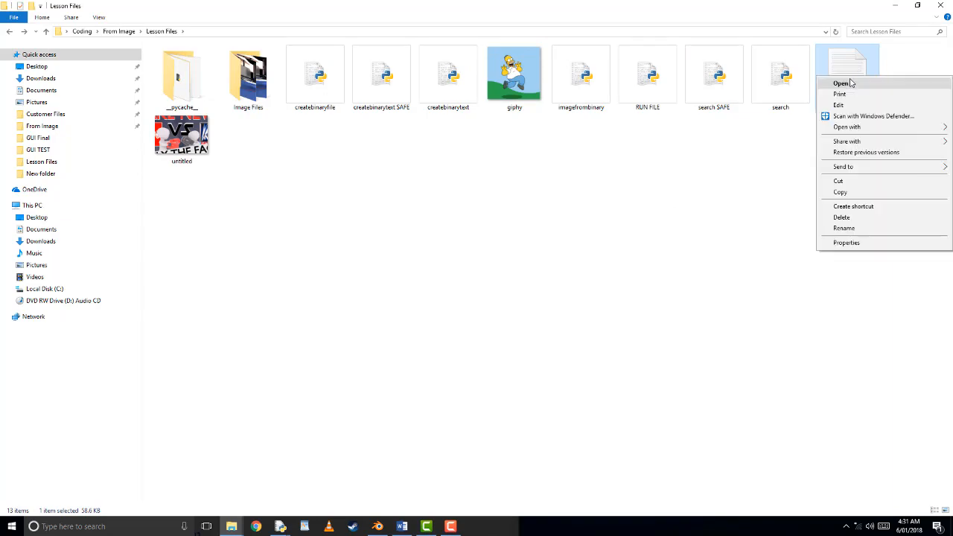
pyautogui.click(841, 82)
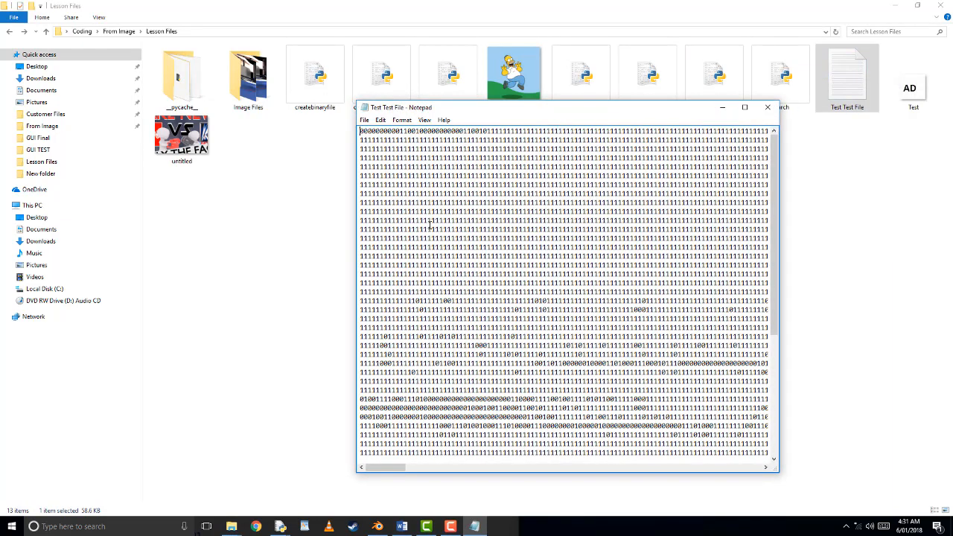
pyautogui.scroll(-3)
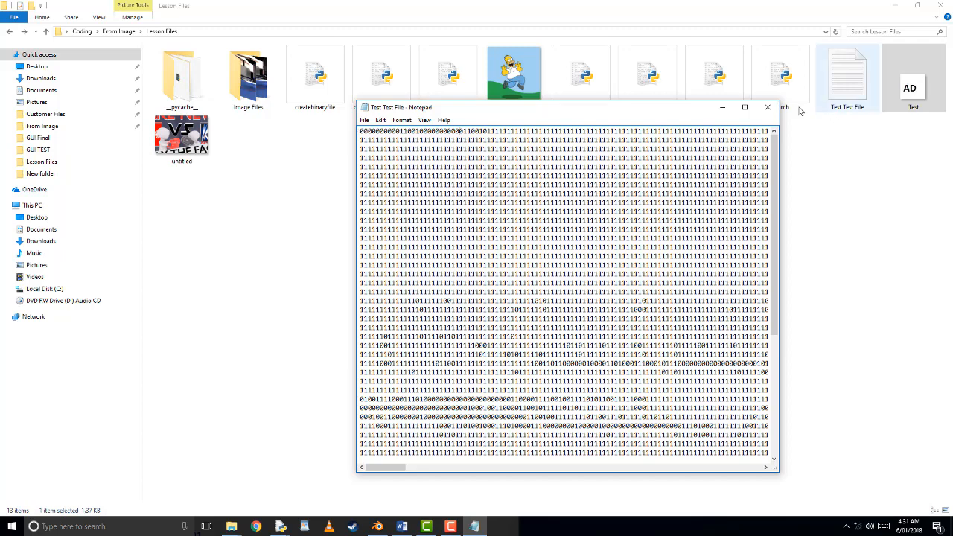
pyautogui.click(766, 107)
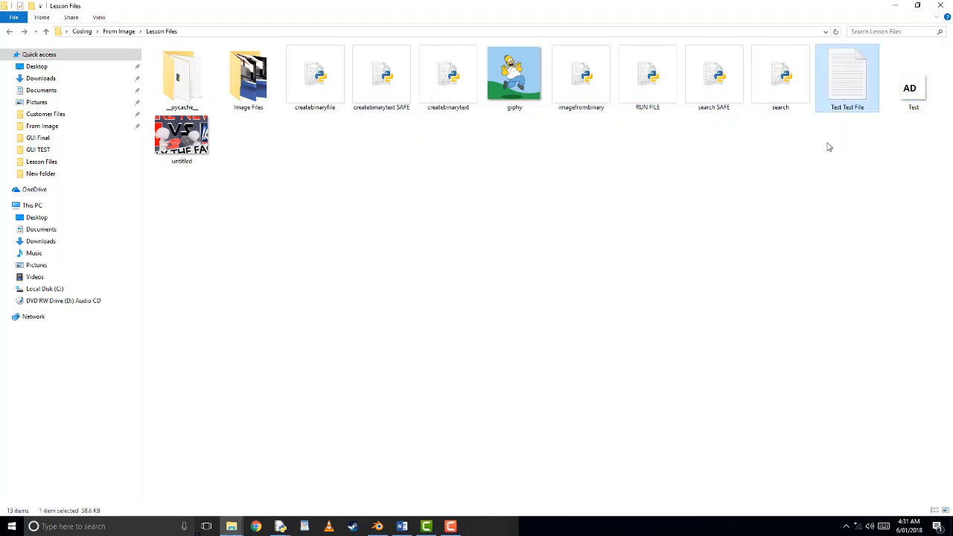
# Step: Convert file 2's binary text (option 3) into an image named 'New from text' and view it
pyautogui.click(913, 74)
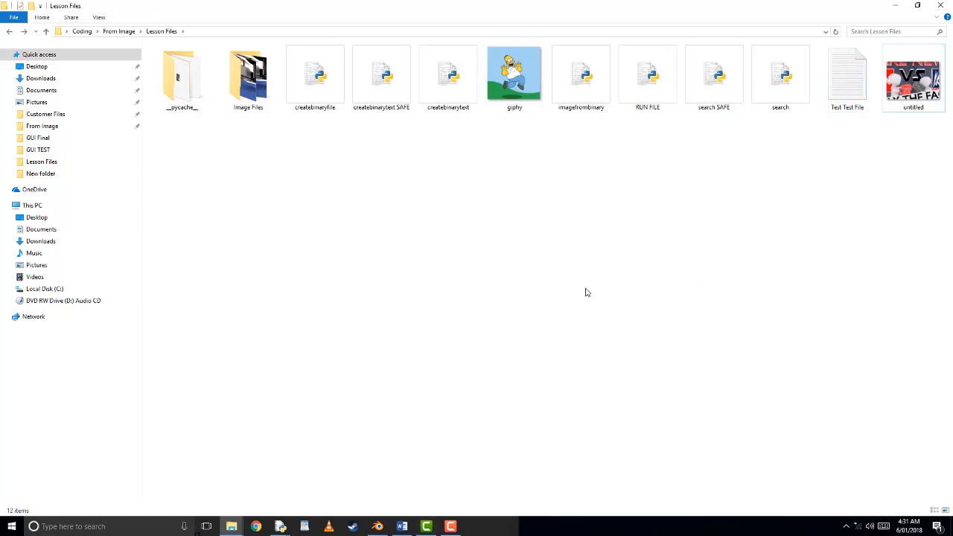
pyautogui.doubleClick(646, 73)
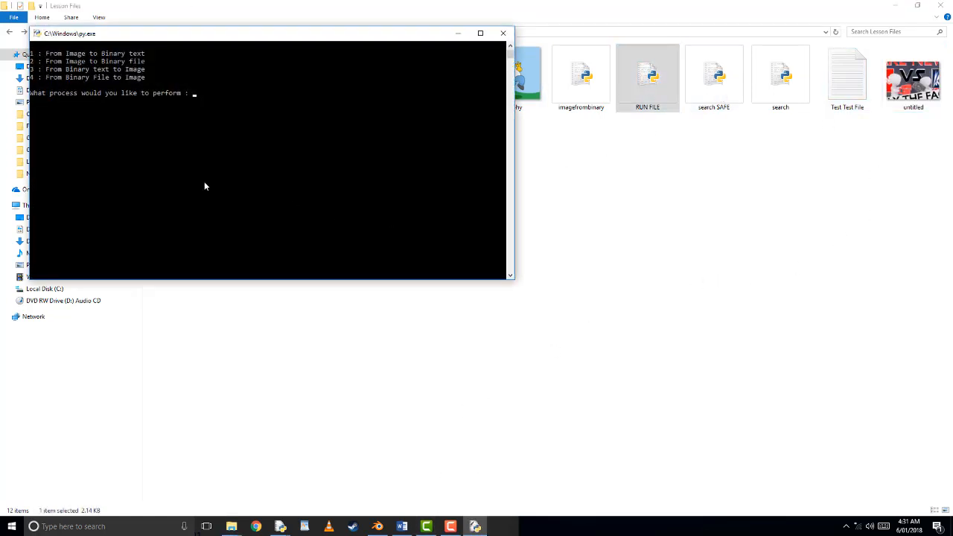
pyautogui.write('3')
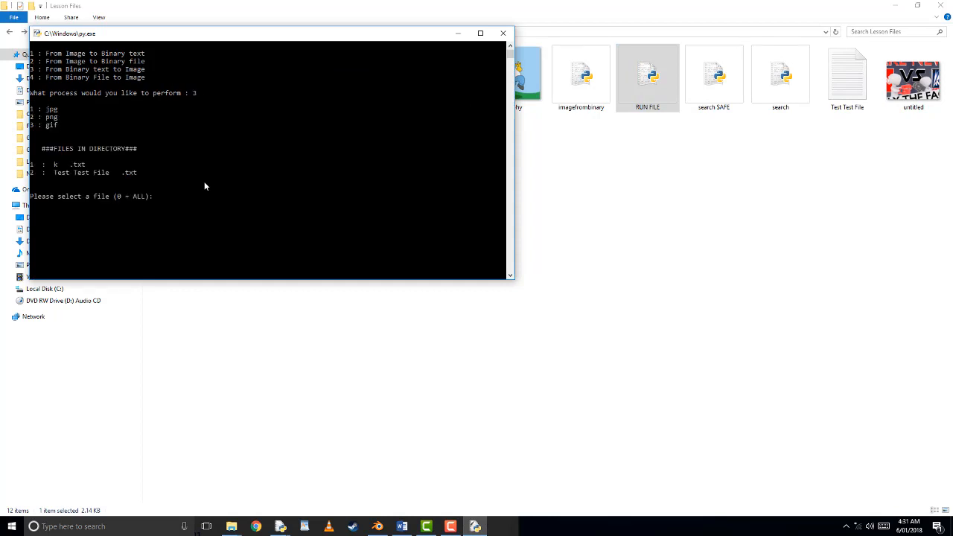
pyautogui.write('2')
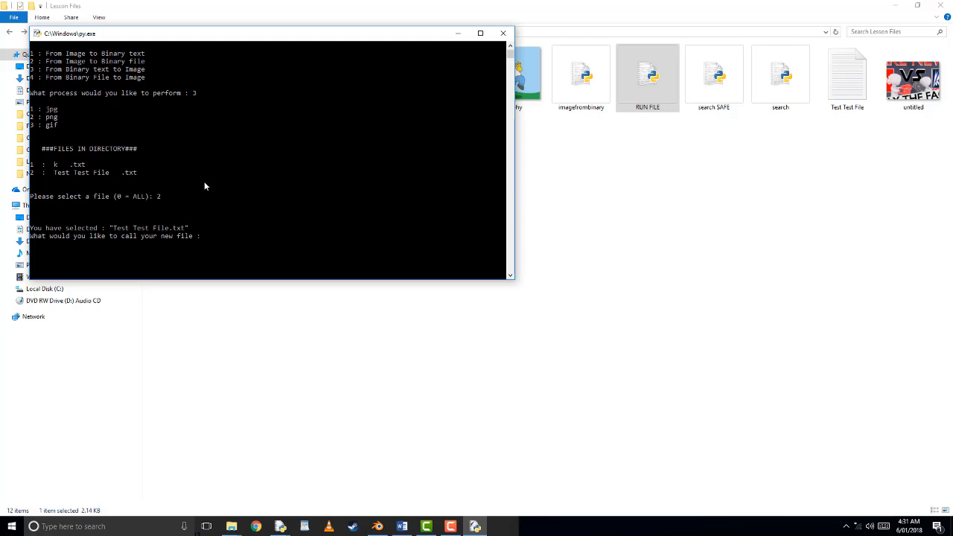
pyautogui.write('New from t')
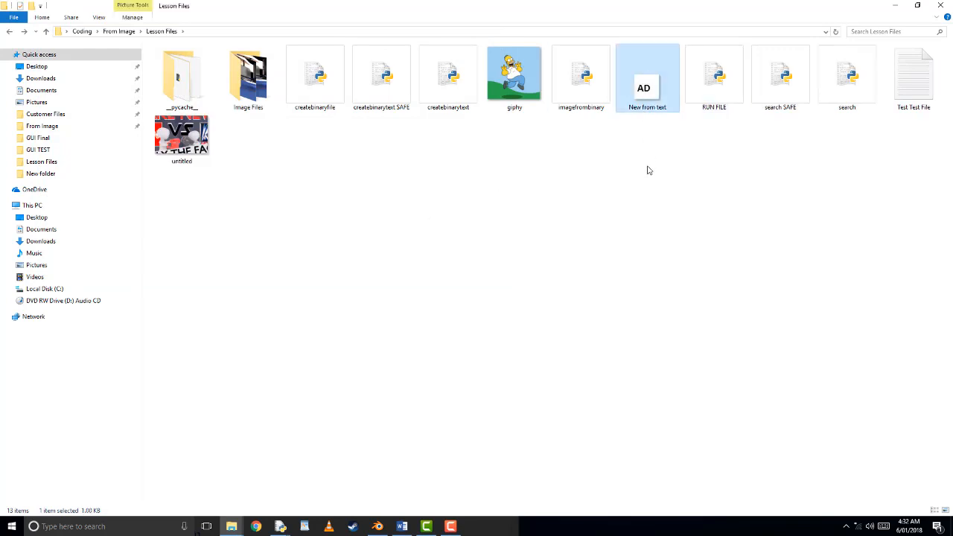
pyautogui.click(642, 257)
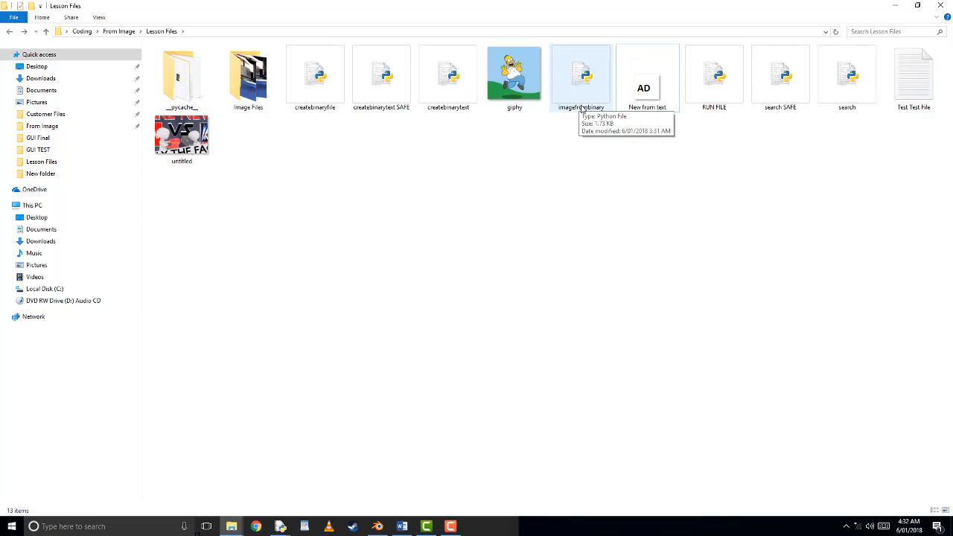
# Step: Run the converter with option 1 and 0 to make binary text files named New
pyautogui.doubleClick(714, 73)
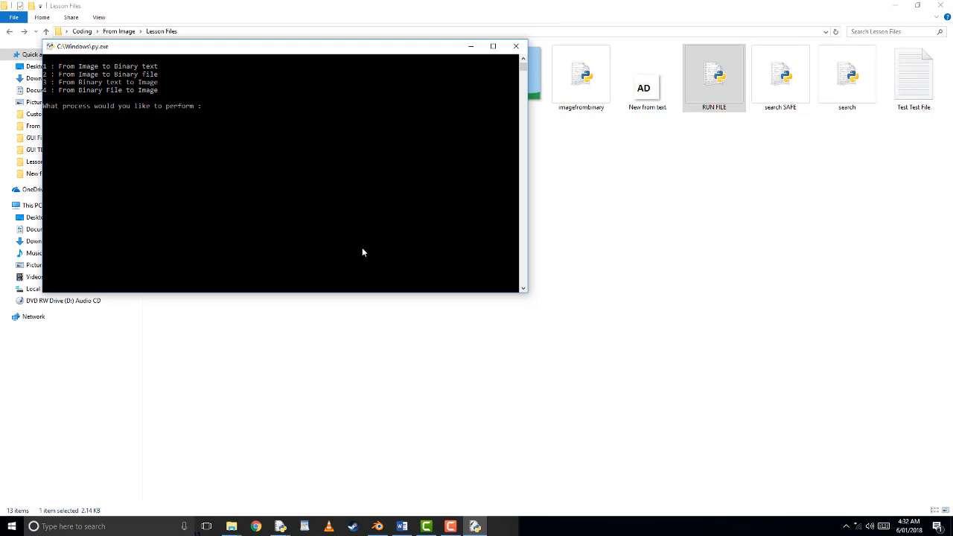
pyautogui.write('1')
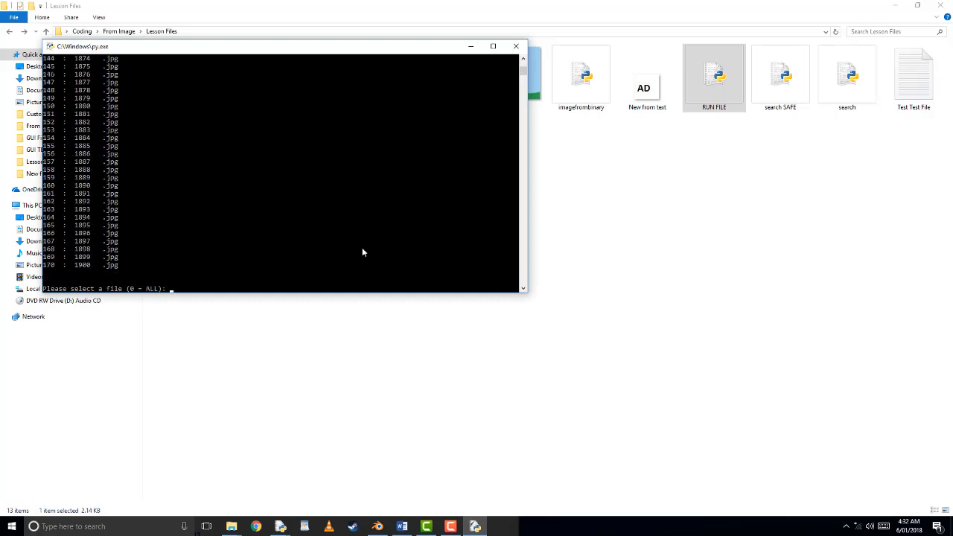
pyautogui.write('0')
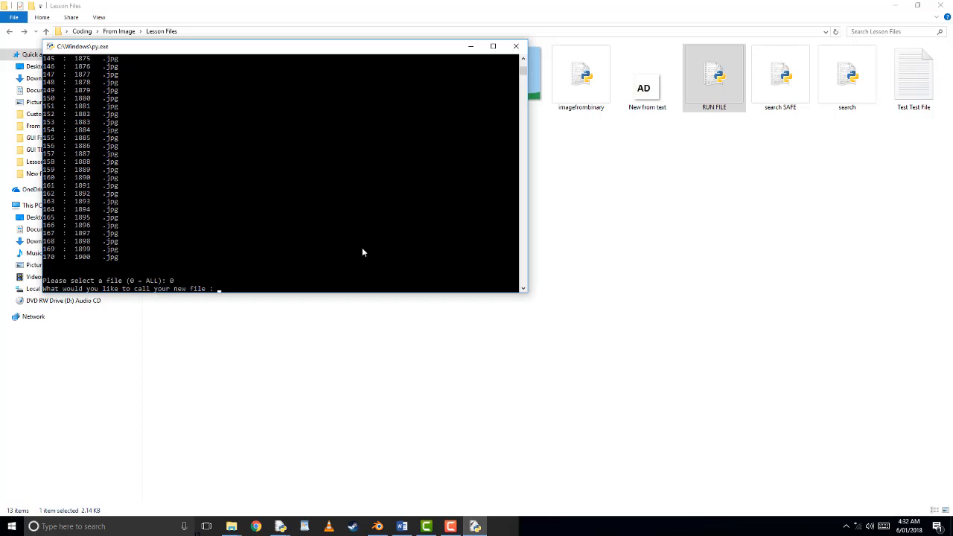
pyautogui.write('New')
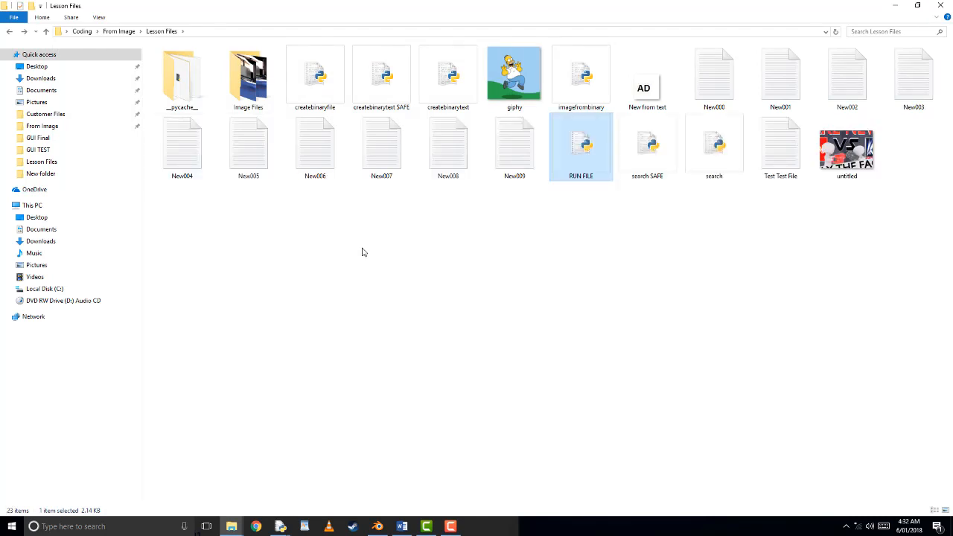
# Step: Convert file 7, Test.jpg, into the binary file Dat.dat and relaunch the converter
pyautogui.click(514, 146)
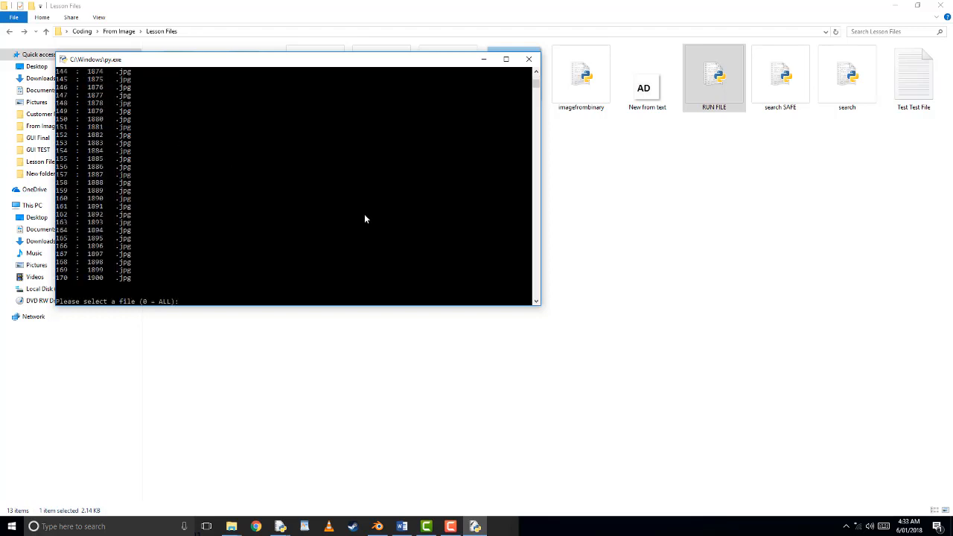
pyautogui.write('7')
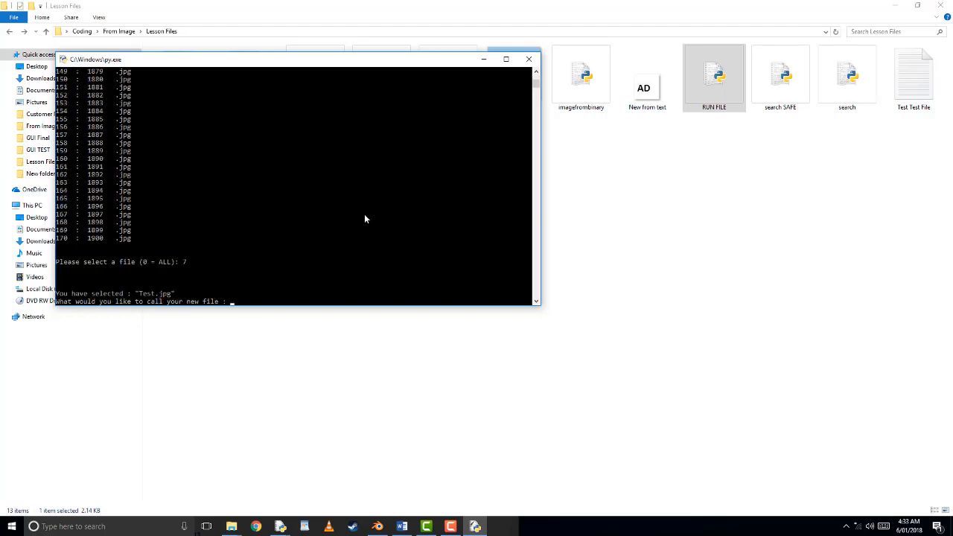
pyautogui.write('Dat')
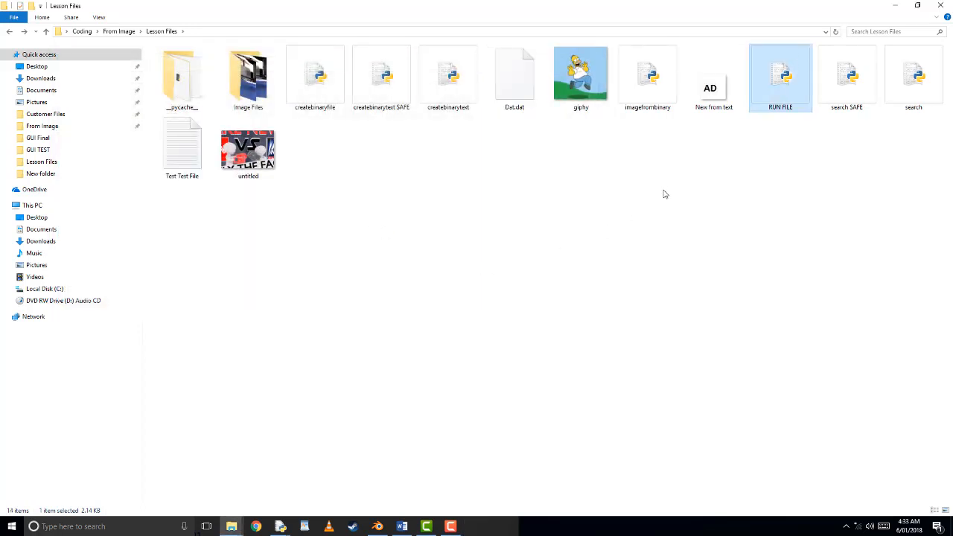
pyautogui.click(515, 75)
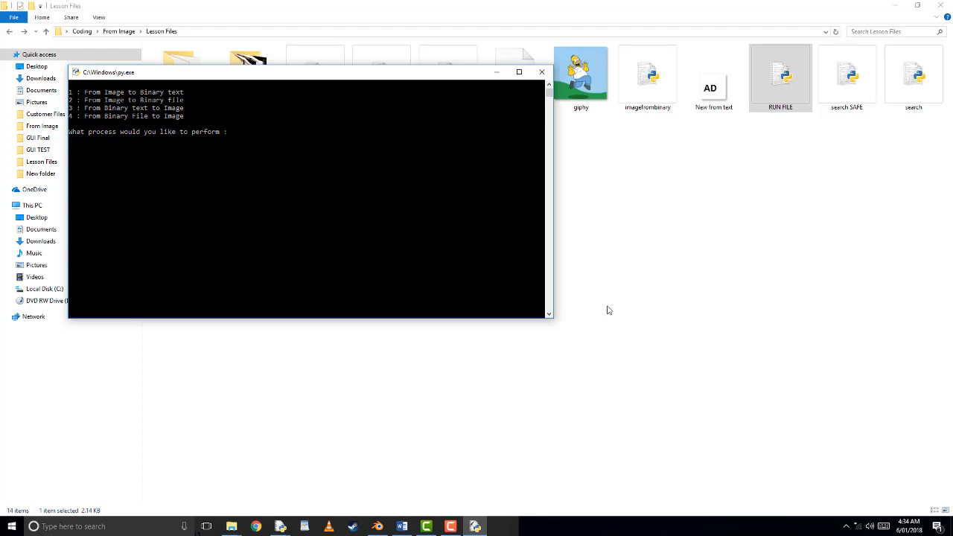
# Step: Rebuild Dat.dat into an image named 'New From DATTTT' using option 4, then relaunch the converter
pyautogui.write('4')
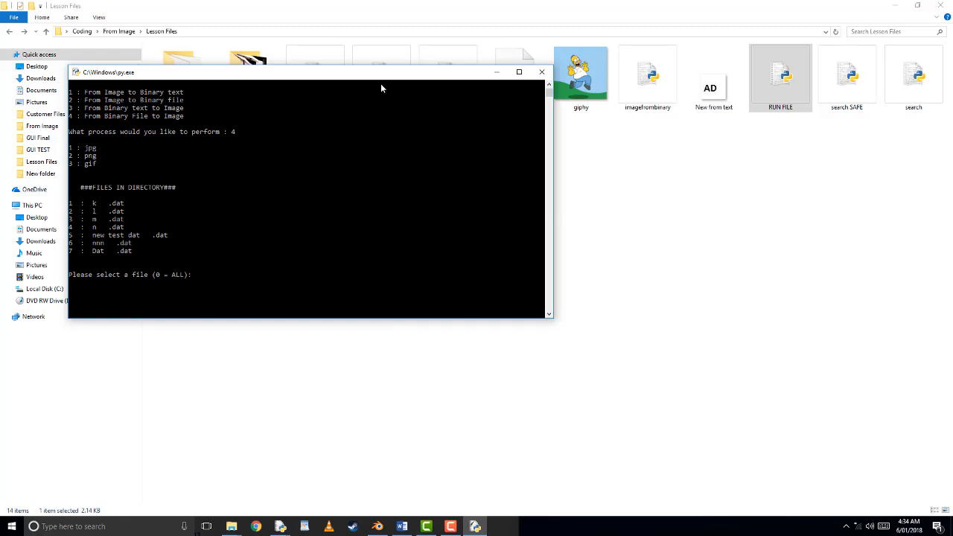
pyautogui.moveTo(298, 71); pyautogui.dragTo(335, 97)
pyautogui.write('7')
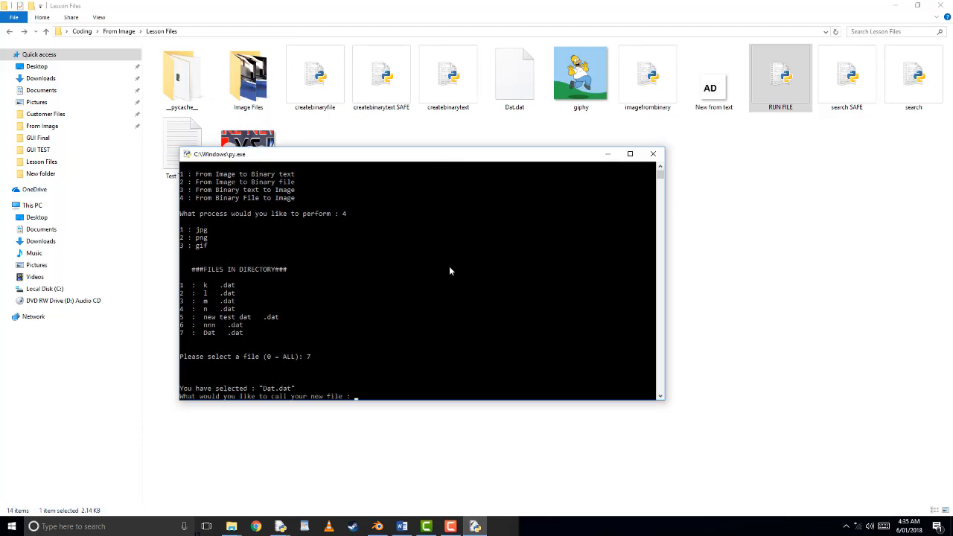
pyautogui.write('New F')
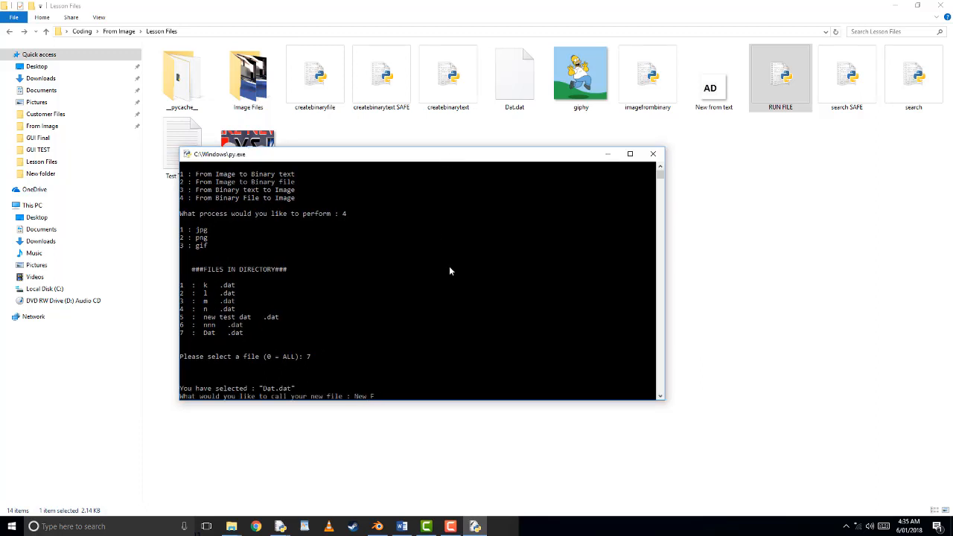
pyautogui.write('rom DATTTT')
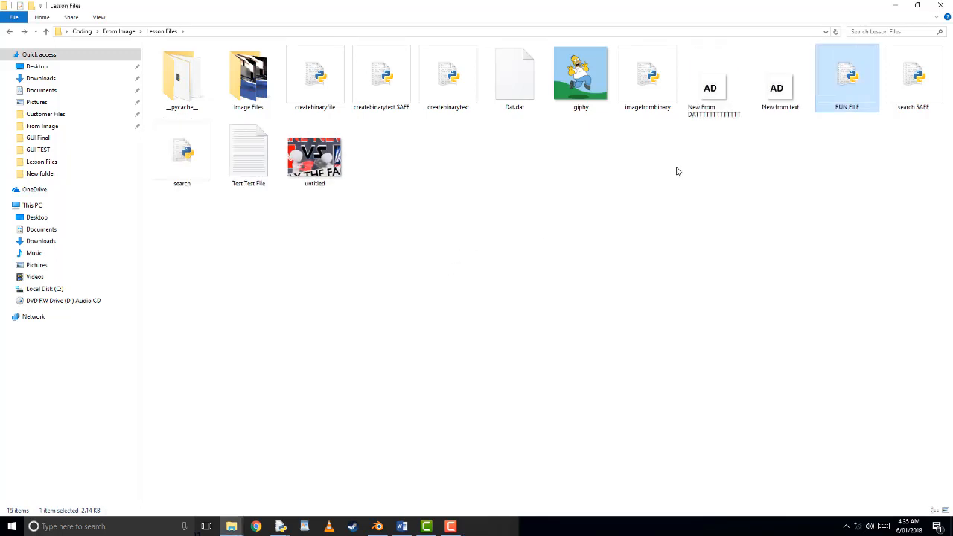
pyautogui.click(714, 82)
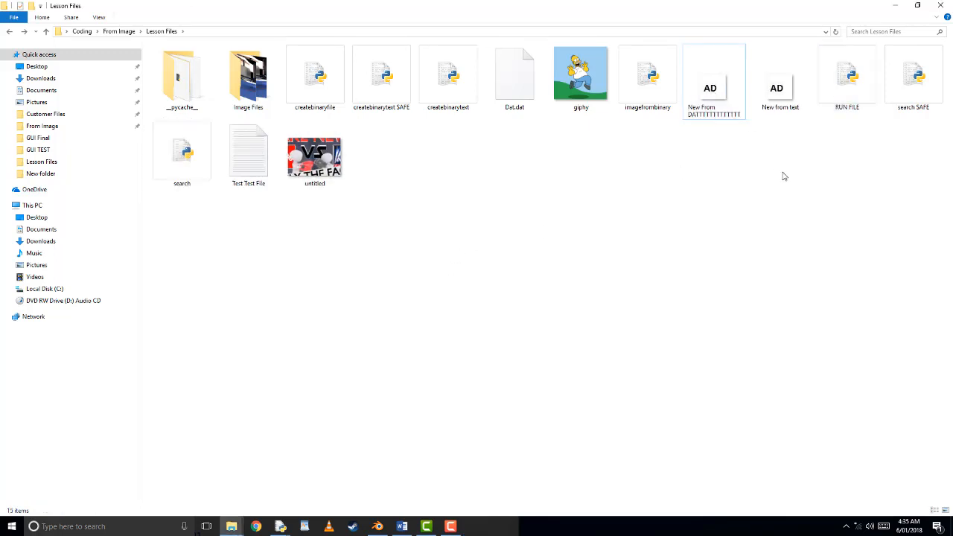
pyautogui.doubleClick(709, 82)
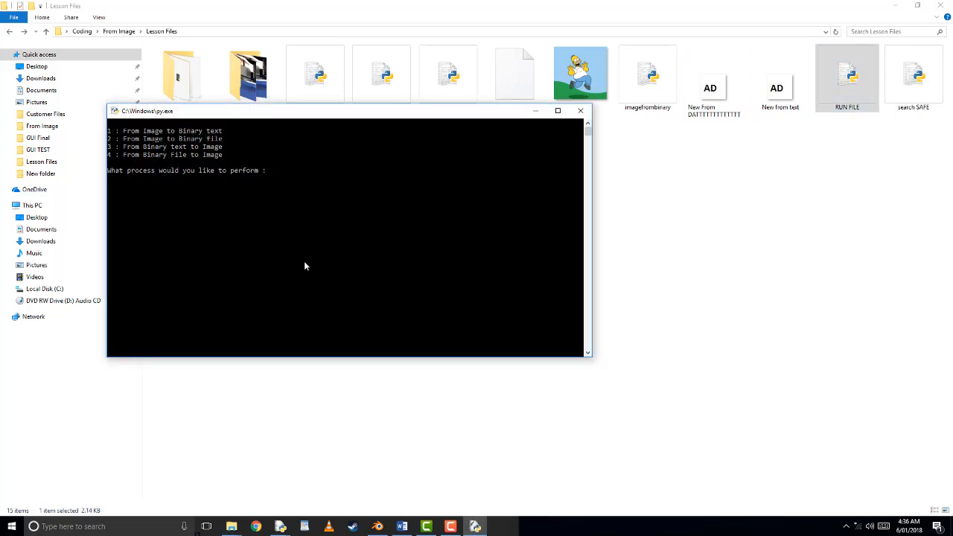
# Step: Enter 2 to list png files, then close the converter console
pyautogui.write('2')
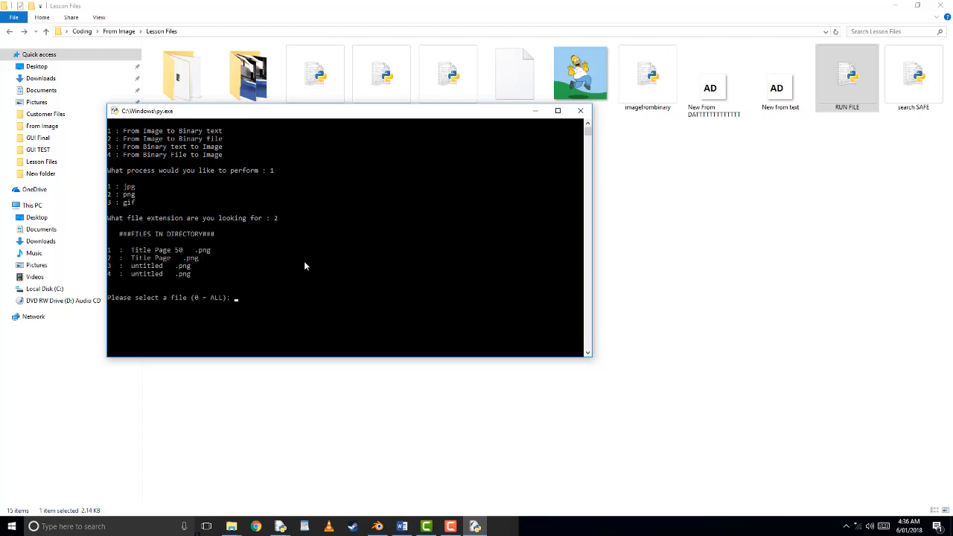
pyautogui.moveTo(374, 231)
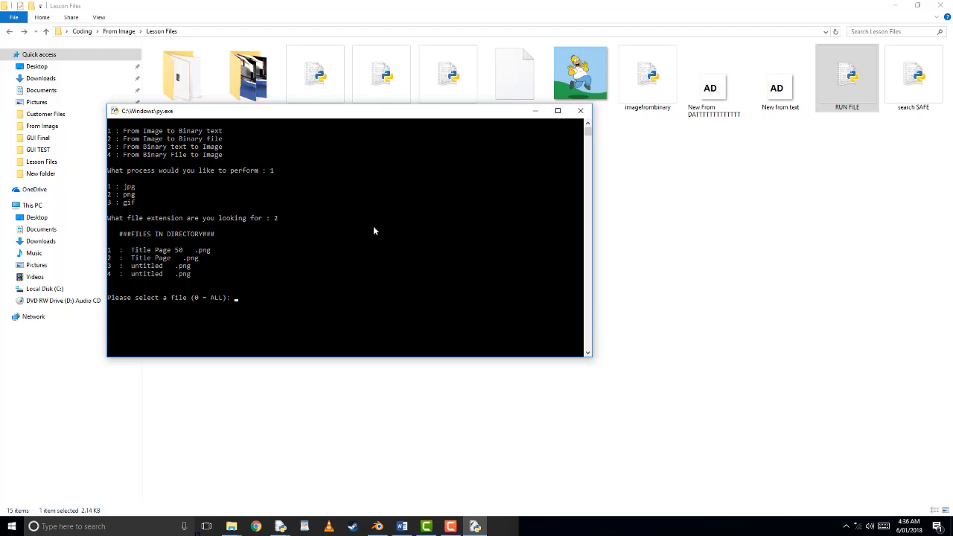
pyautogui.click(580, 110)
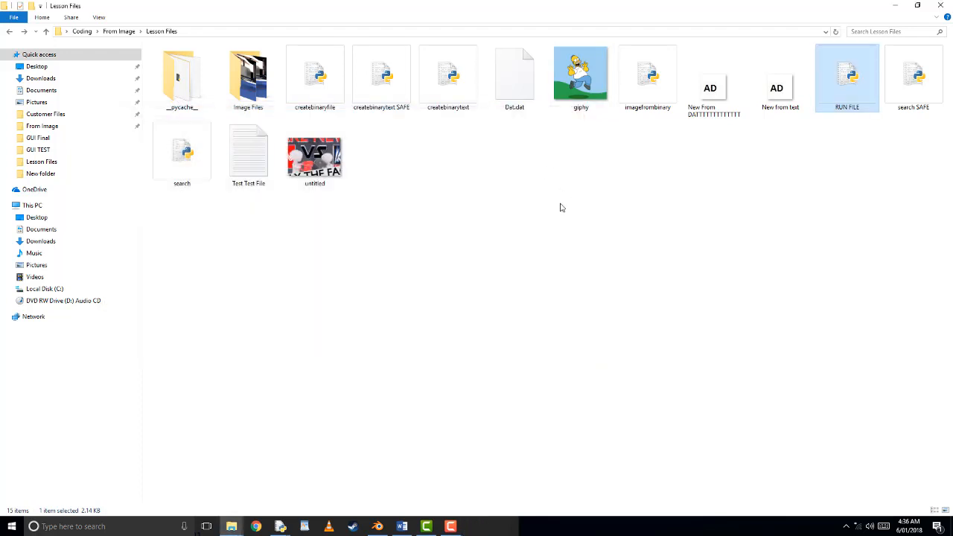